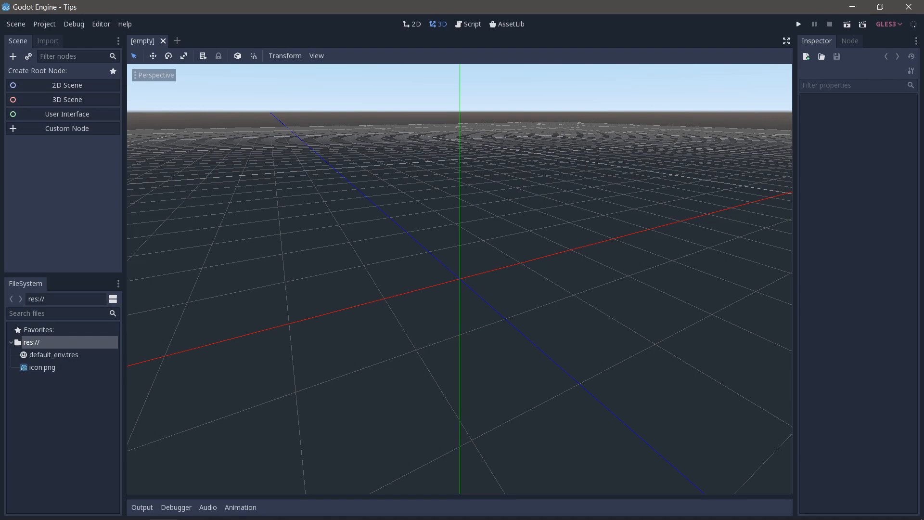
pyautogui.moveTo(540, 135)
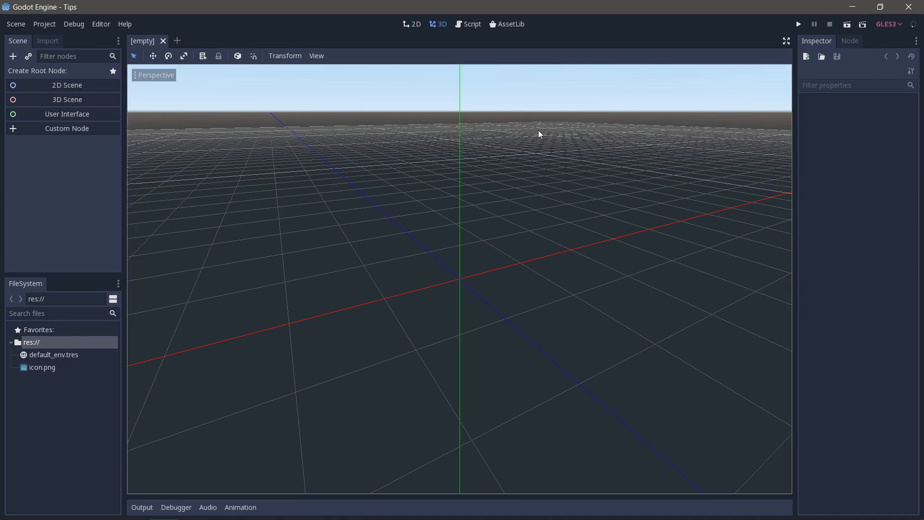
# Step: Start a 3D scene with a Spatial root and add a KinematicBody named 'Player'
pyautogui.click(67, 99)
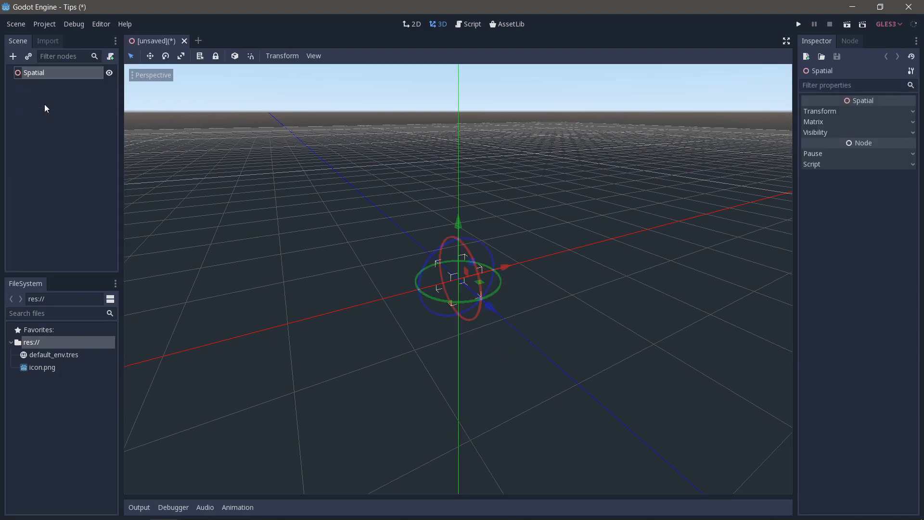
pyautogui.moveTo(431, 195)
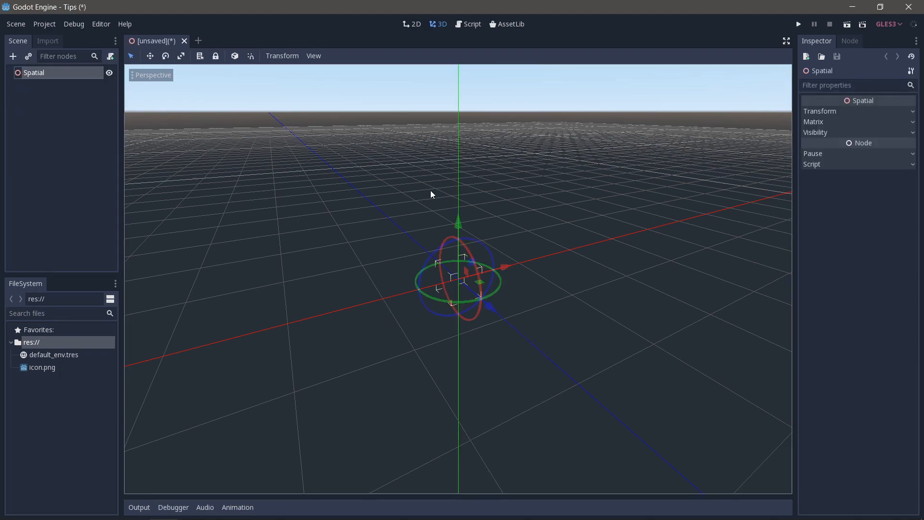
pyautogui.moveTo(439, 177)
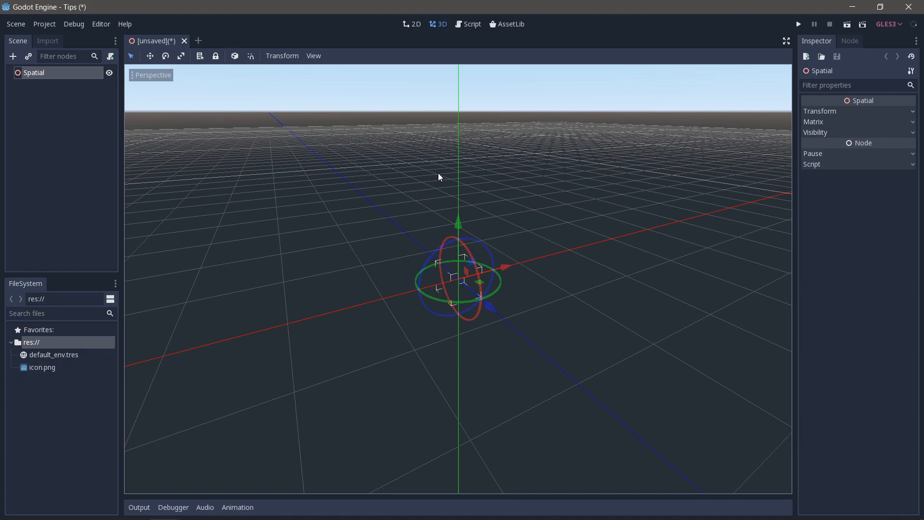
pyautogui.moveTo(369, 156)
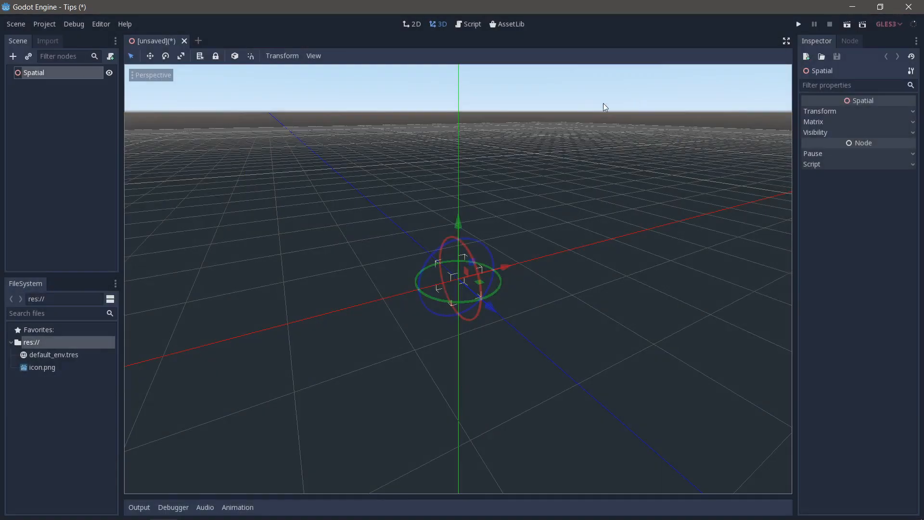
pyautogui.press('ctrl+a')
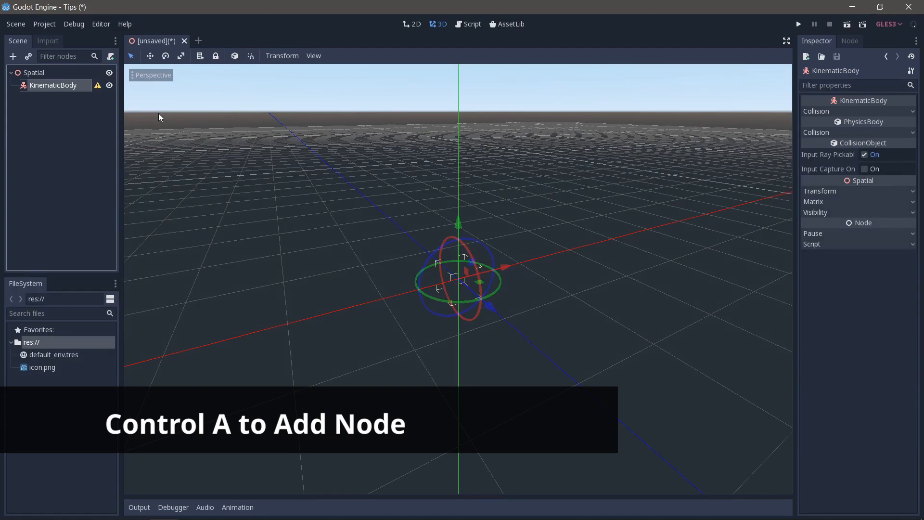
pyautogui.write('Player')
pyautogui.write('mes')
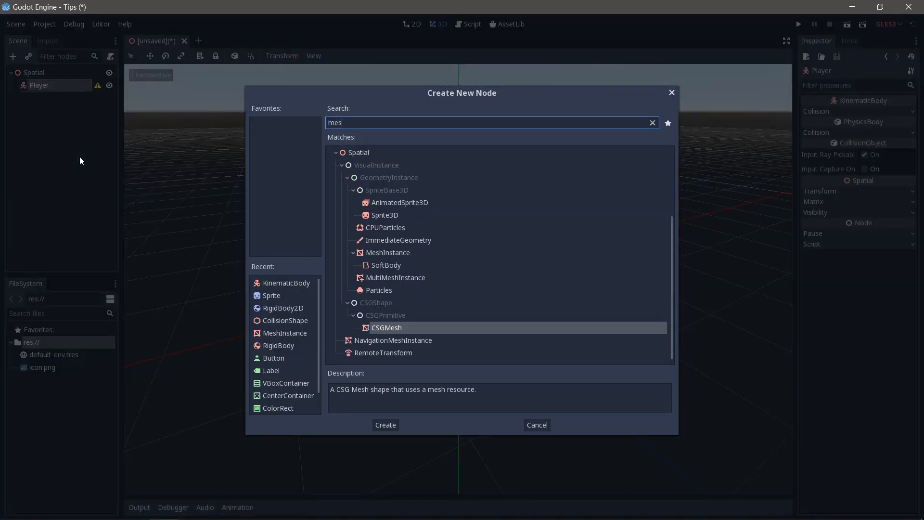
# Step: Add MeshInstance and CollisionShape children under Player
pyautogui.click(386, 425)
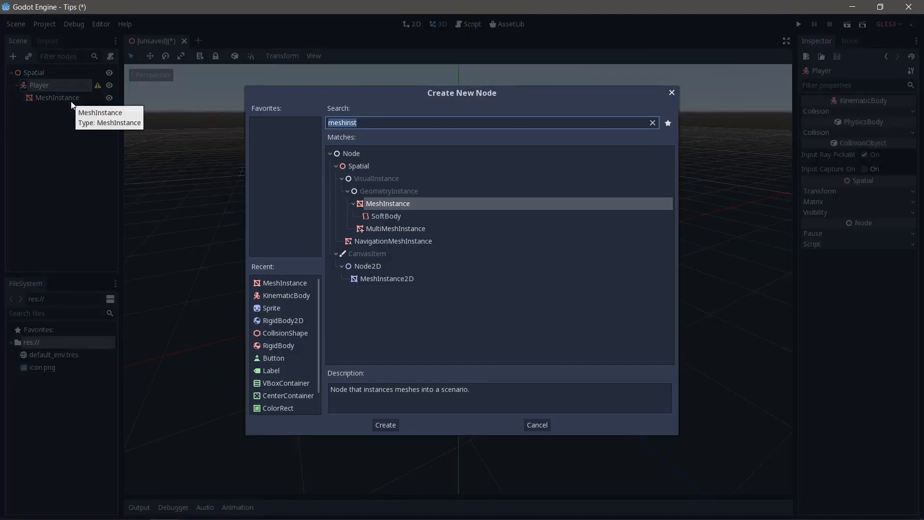
pyautogui.click(386, 425)
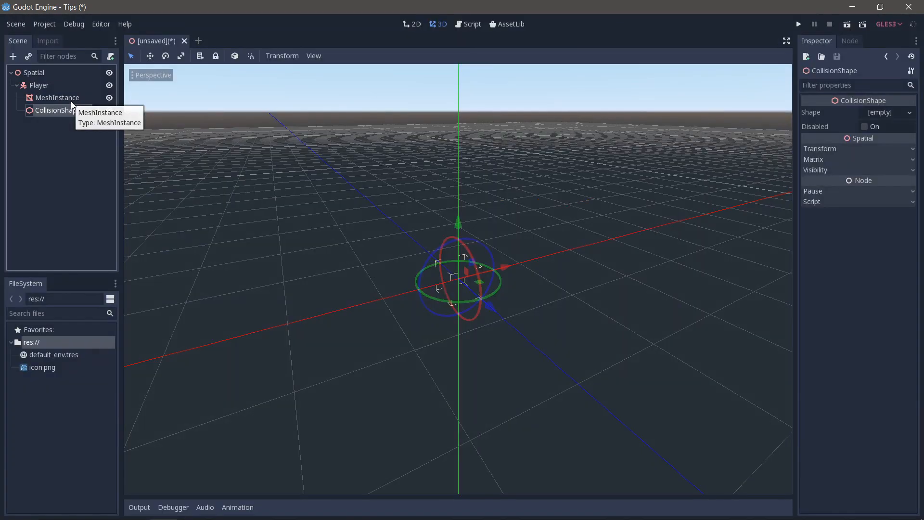
pyautogui.click(57, 97)
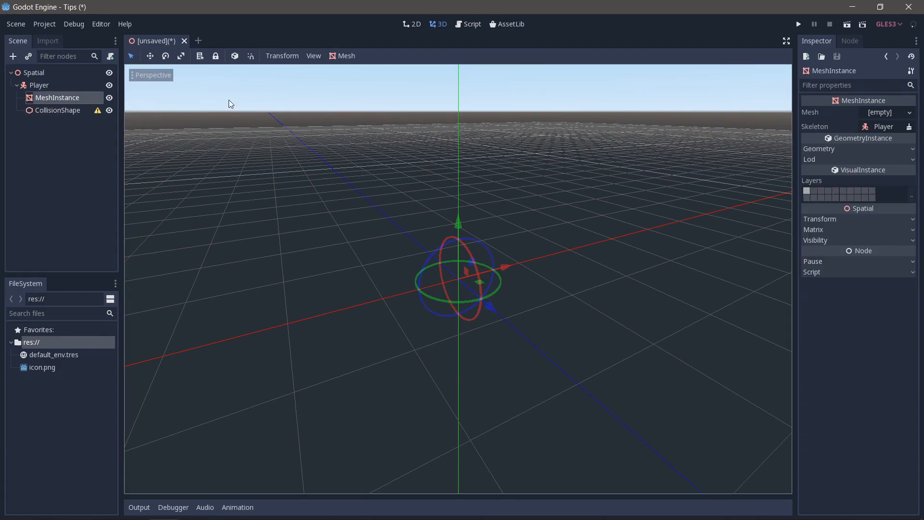
# Step: Assign a new CapsuleMesh to the MeshInstance and set Rotation Degrees X to 90
pyautogui.click(909, 112)
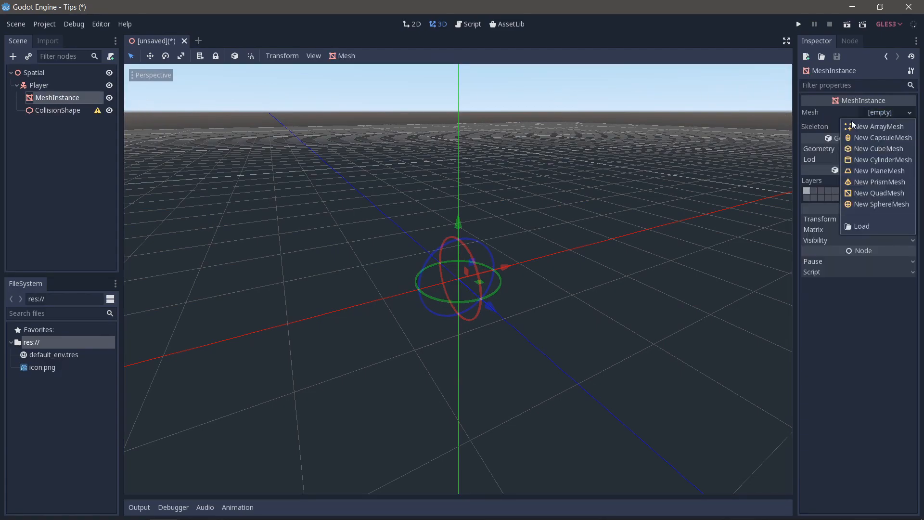
pyautogui.moveTo(869, 126)
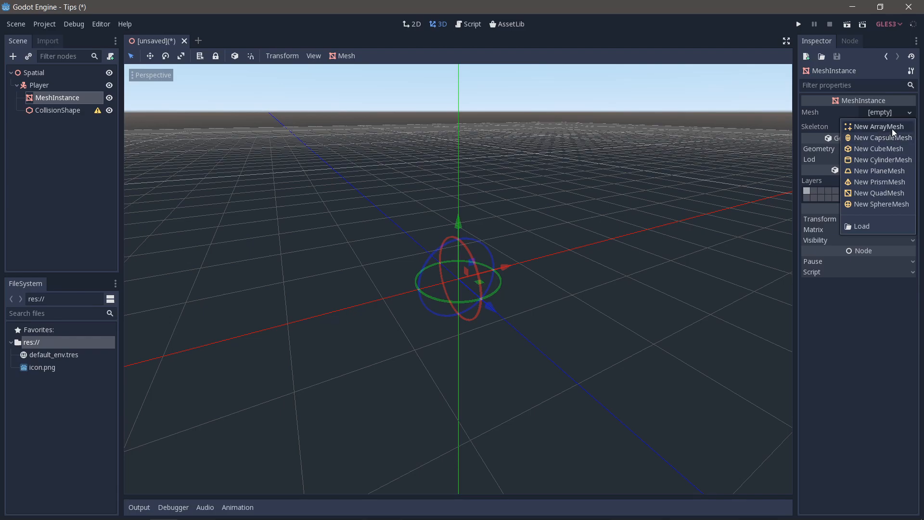
pyautogui.click(881, 204)
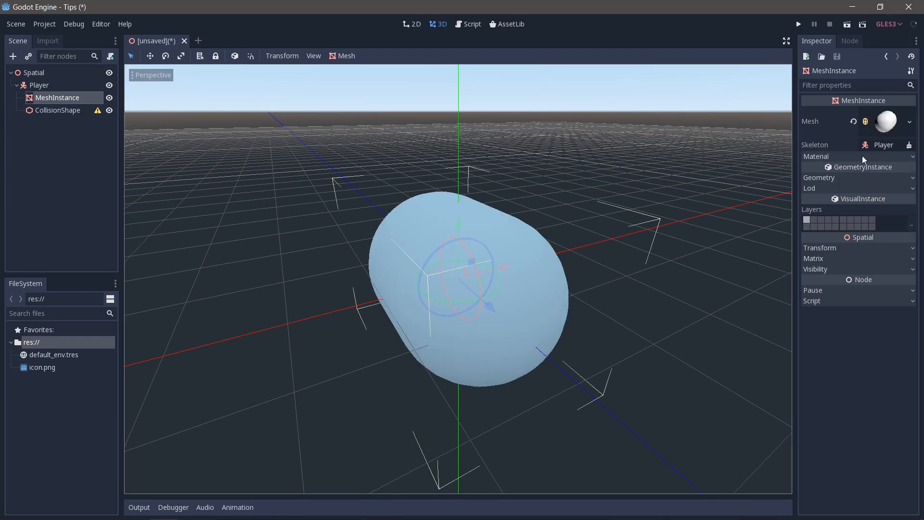
pyautogui.moveTo(538, 219)
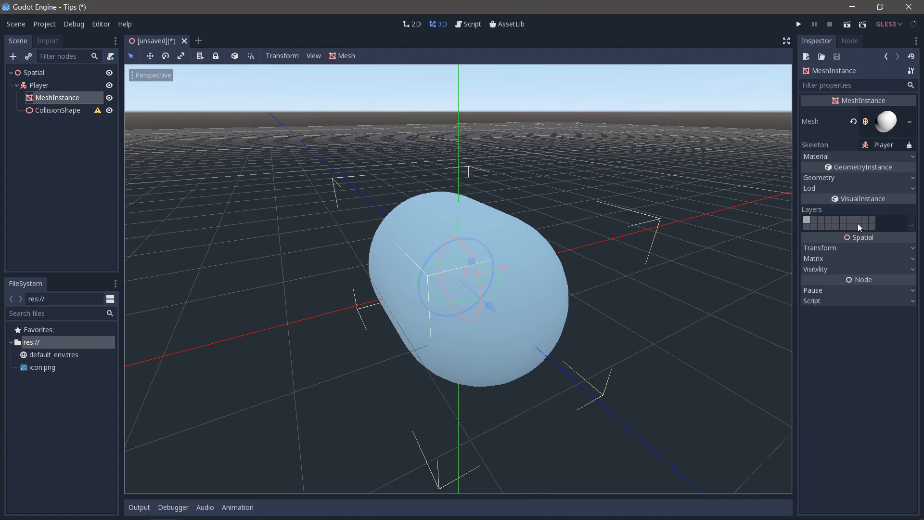
pyautogui.click(820, 247)
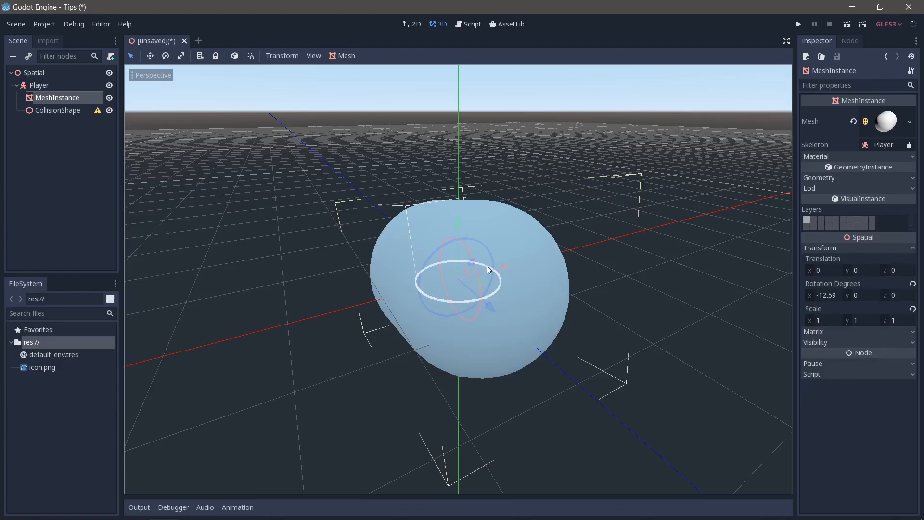
pyautogui.write('90')
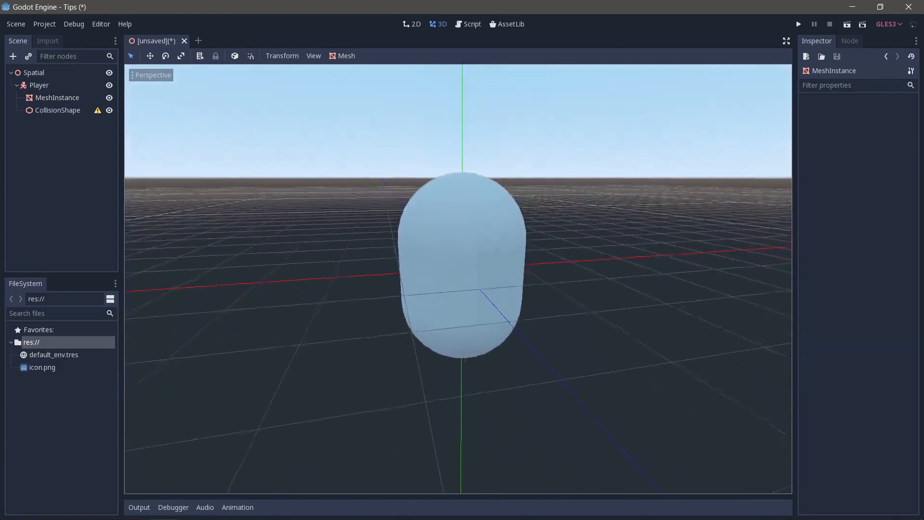
# Step: Assign a new CapsuleShape to the CollisionShape and set Rotation Degrees X to 90
pyautogui.click(57, 110)
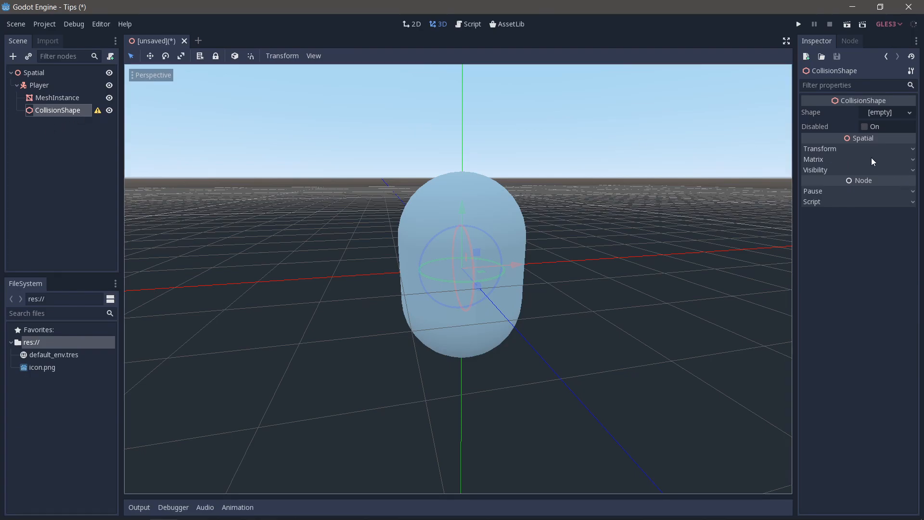
pyautogui.click(909, 112)
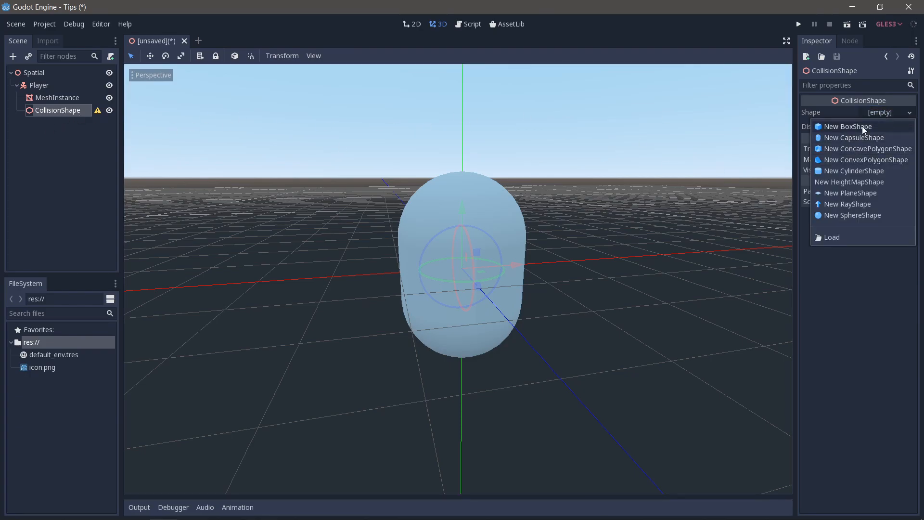
pyautogui.click(853, 138)
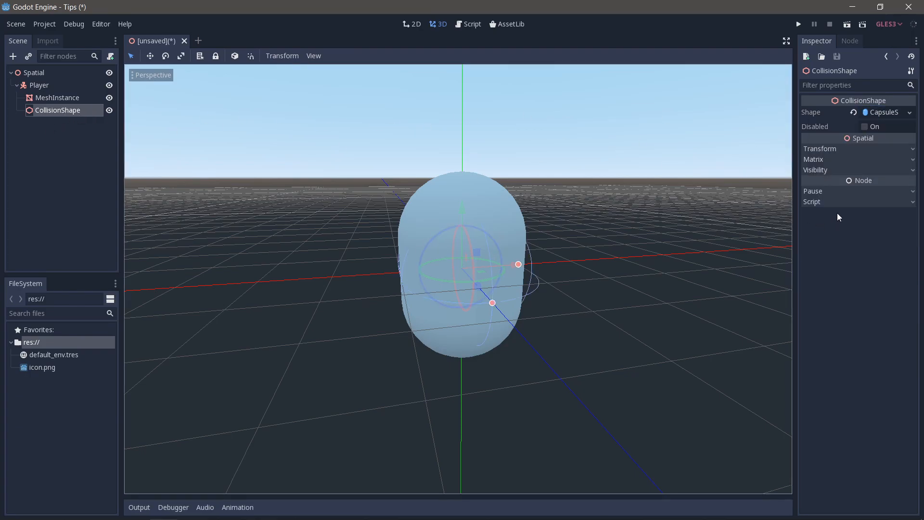
pyautogui.click(820, 148)
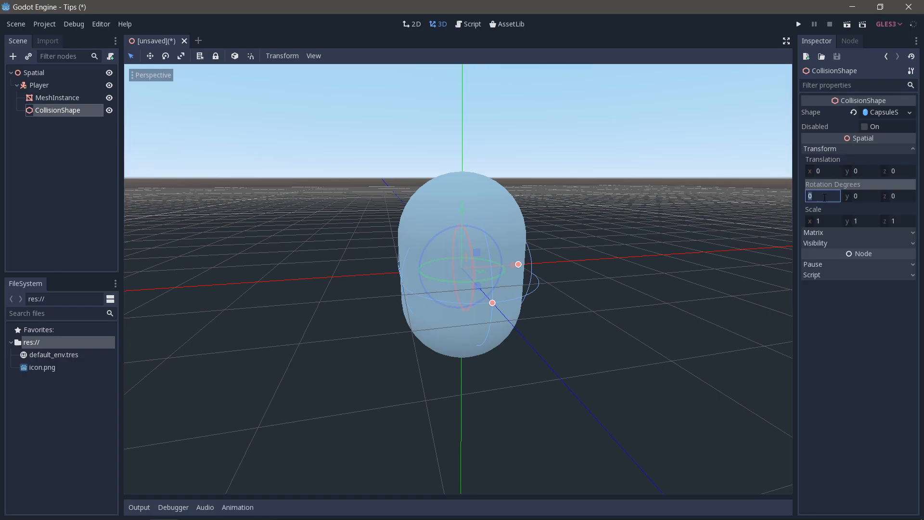
pyautogui.write('90')
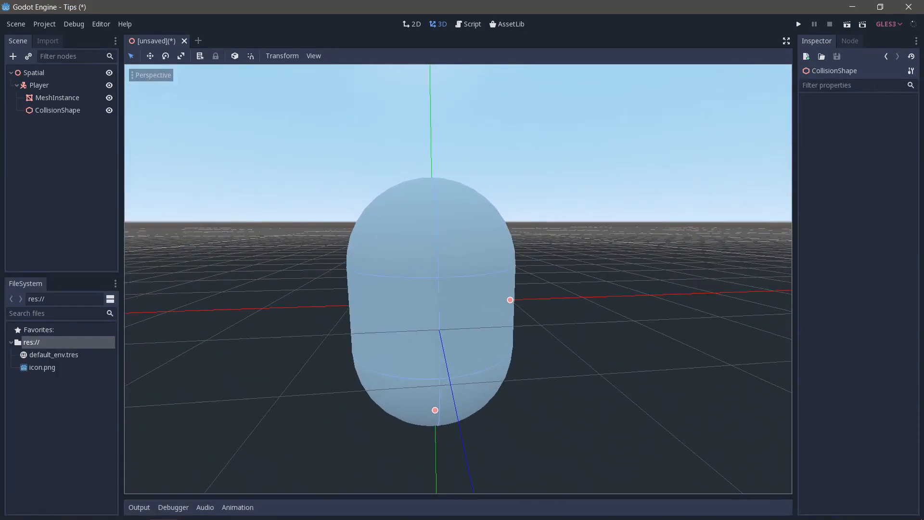
pyautogui.click(38, 85)
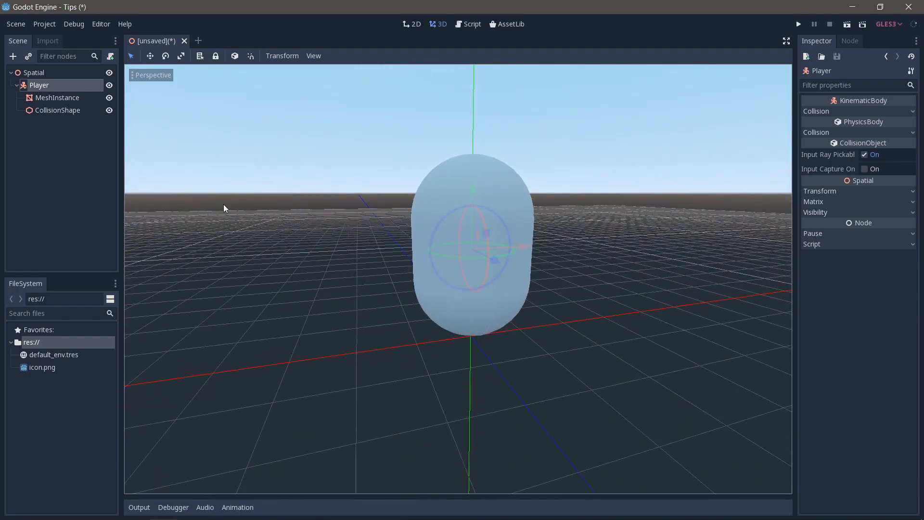
# Step: Set the MeshInstance's capsule mesh Radius to 0.5
pyautogui.click(57, 97)
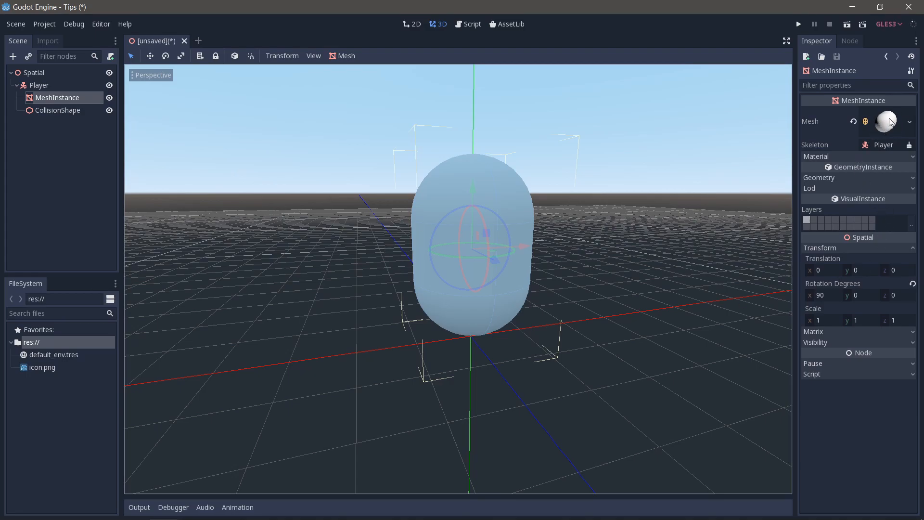
pyautogui.moveTo(879, 117)
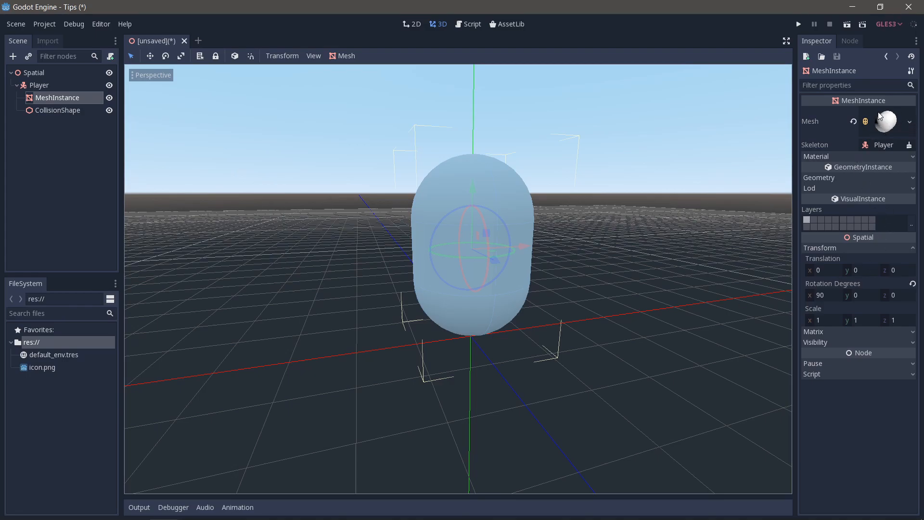
pyautogui.click(889, 121)
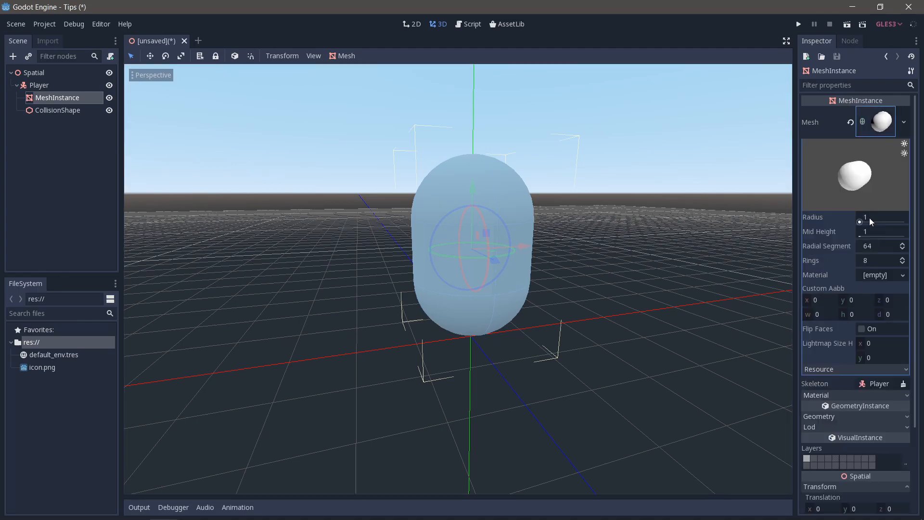
pyautogui.click(881, 217)
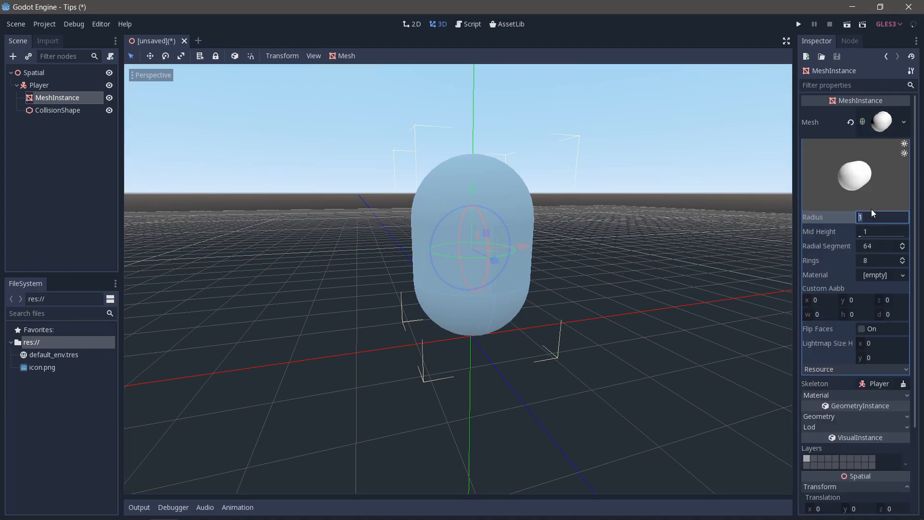
pyautogui.press('Tab')
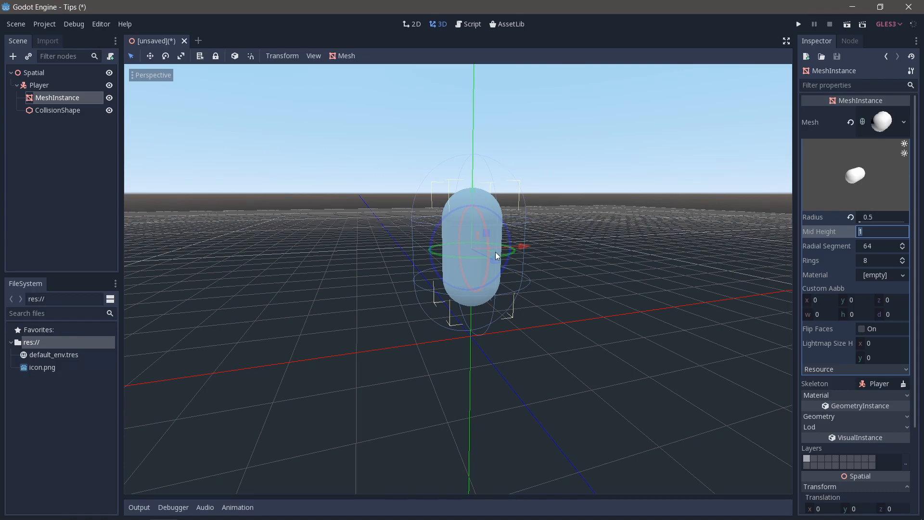
pyautogui.moveTo(266, 259)
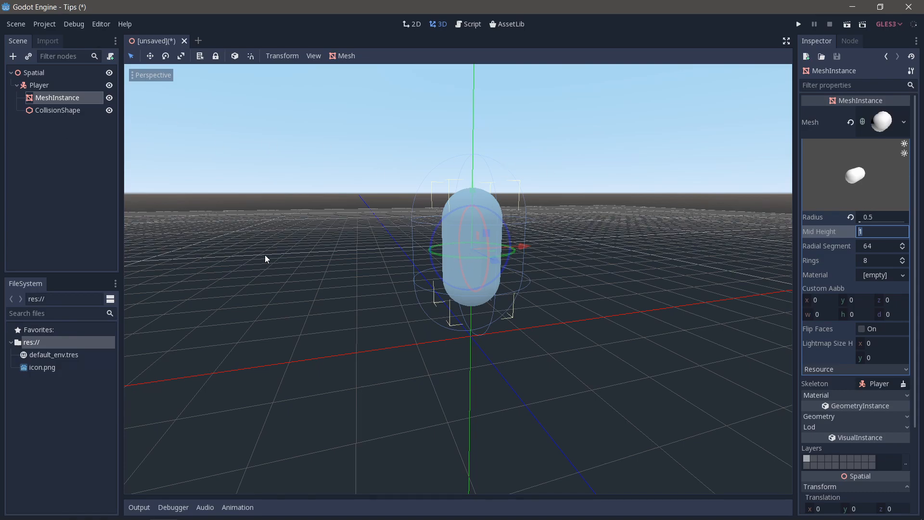
pyautogui.moveTo(65, 117)
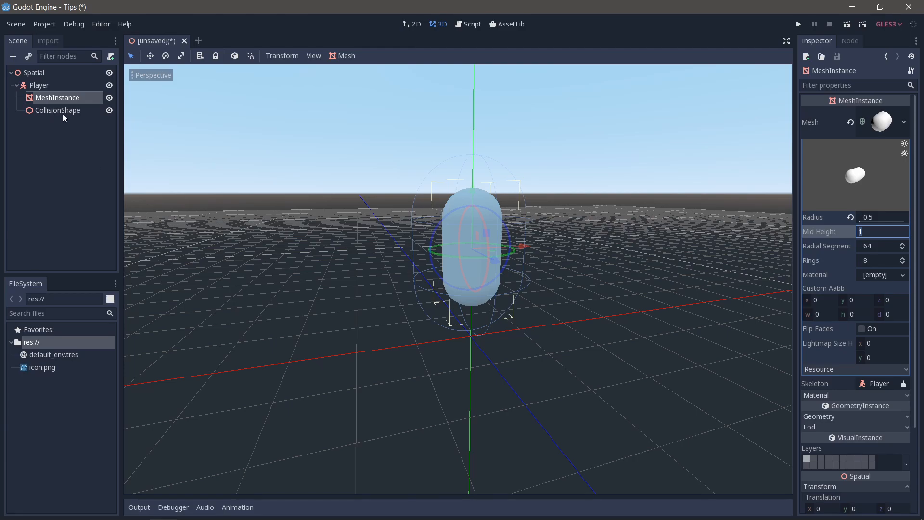
# Step: Set the CollisionShape's CapsuleShape Radius to 0.5
pyautogui.click(57, 110)
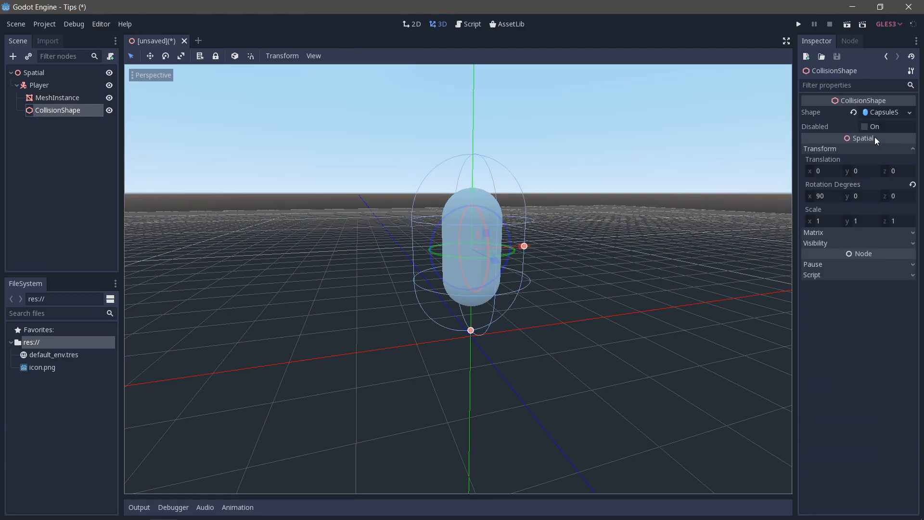
pyautogui.click(881, 112)
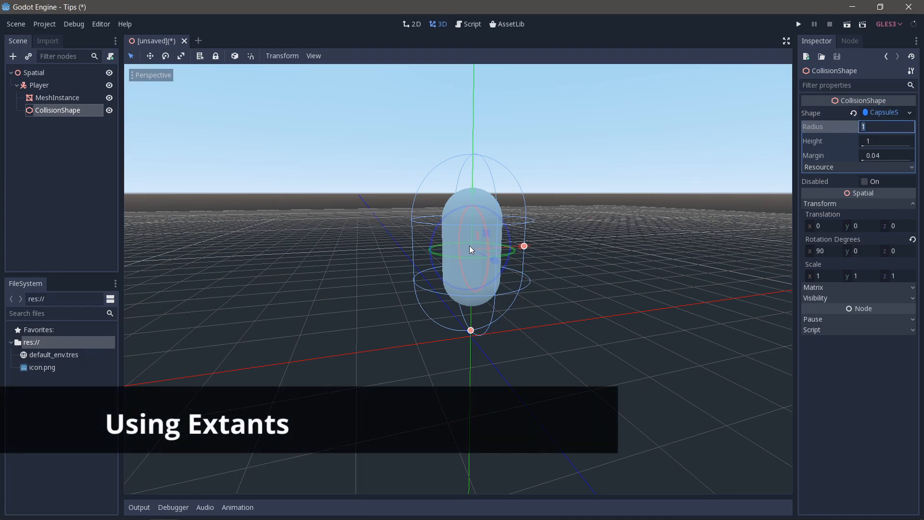
pyautogui.write('0.5')
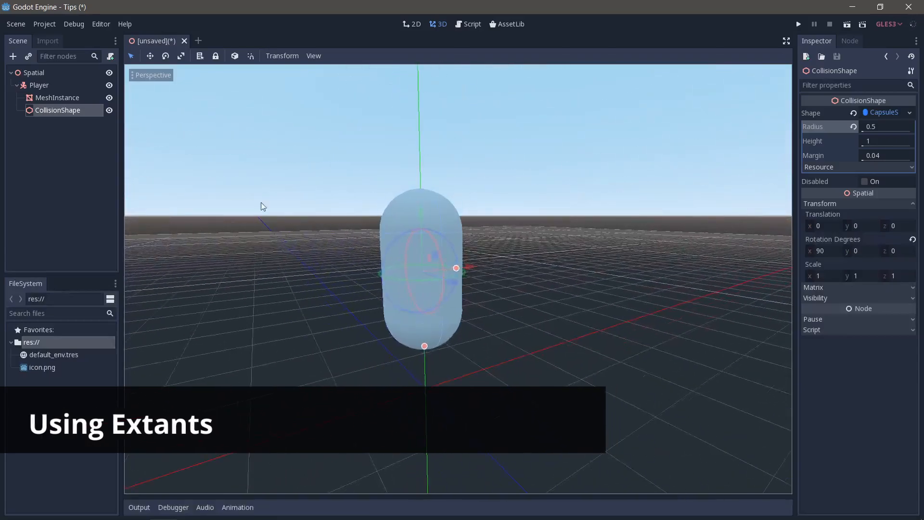
pyautogui.click(13, 56)
pyautogui.write('no')
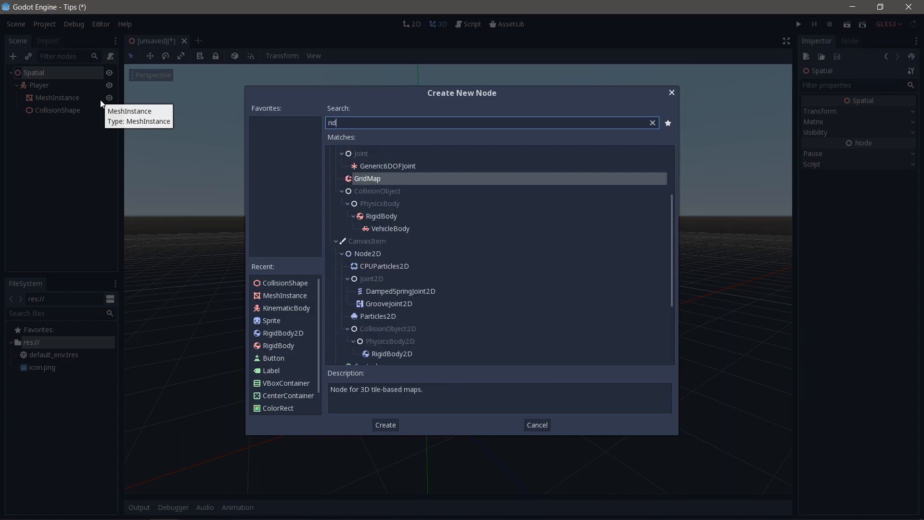
# Step: Add a RigidBody with a MeshInstance child holding a new CubeMesh, Size x 0.25
pyautogui.click(386, 425)
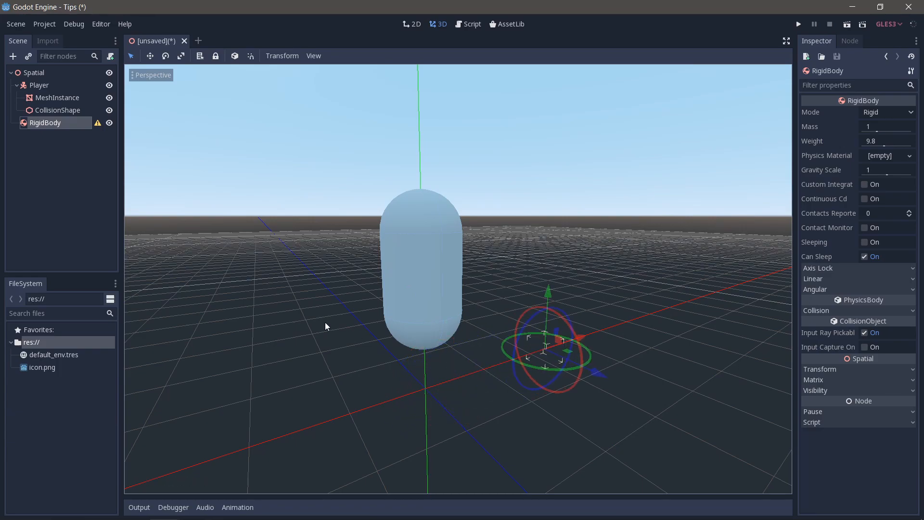
pyautogui.write('mesh')
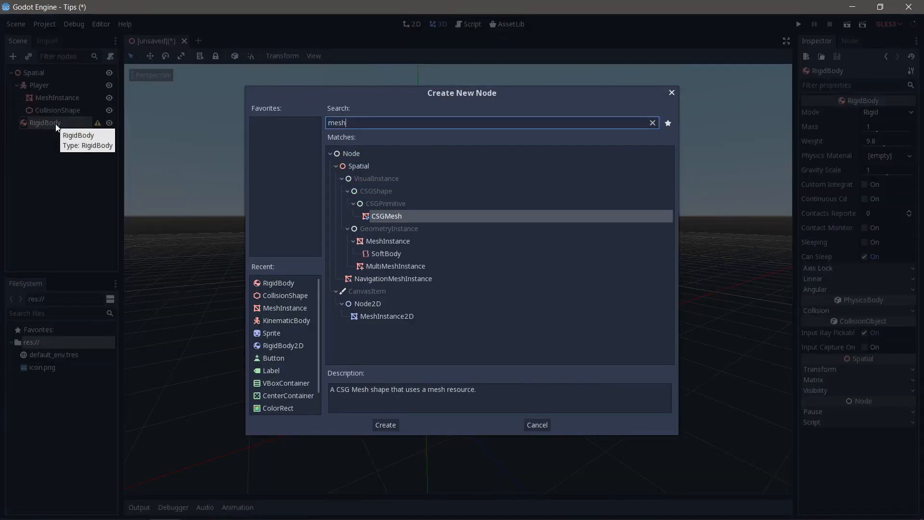
pyautogui.click(386, 425)
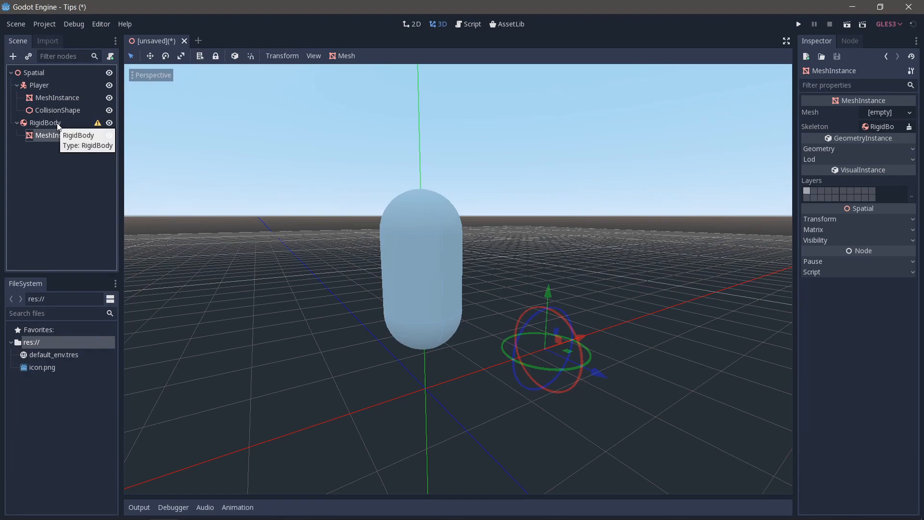
pyautogui.click(911, 112)
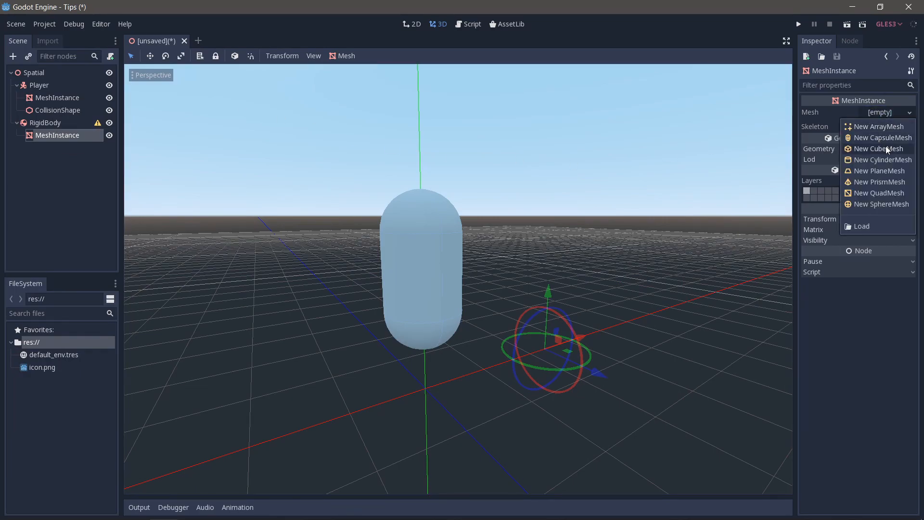
pyautogui.click(878, 148)
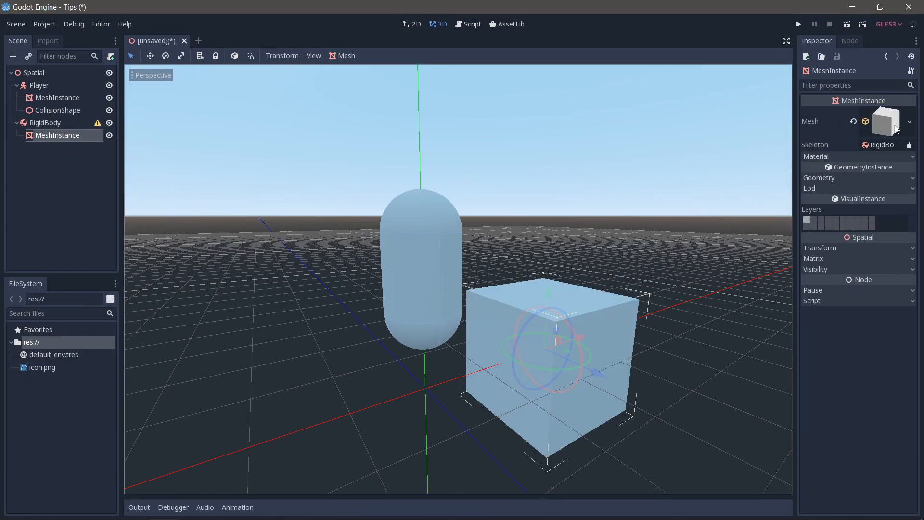
pyautogui.click(886, 122)
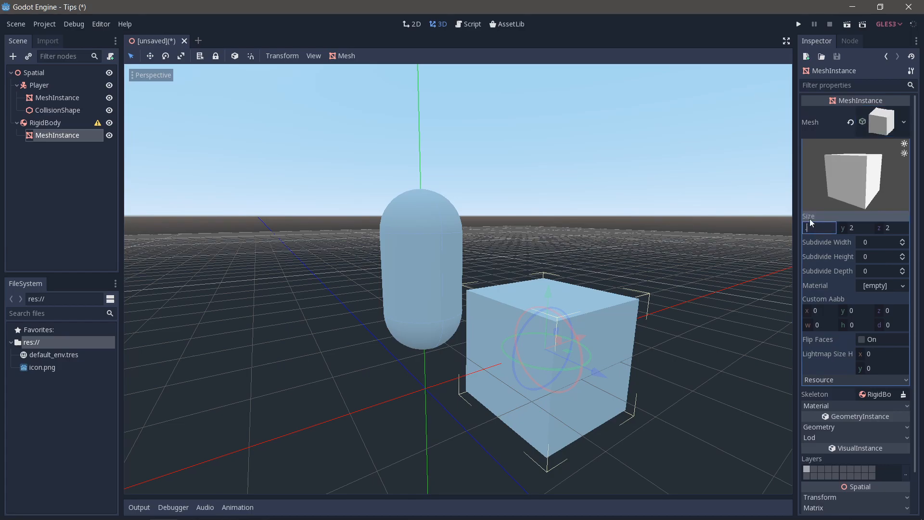
pyautogui.write('0.25')
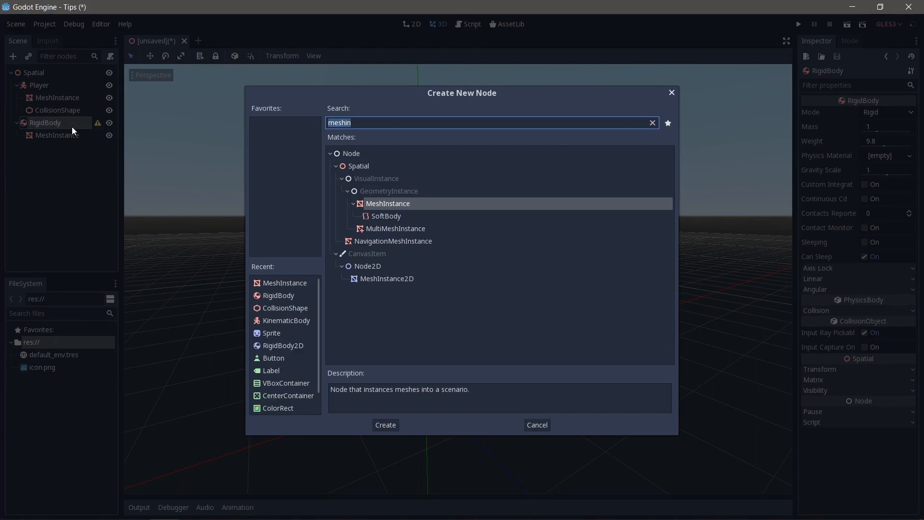
# Step: Add a CollisionShape under the RigidBody with a new BoxShape of 0.25 extents
pyautogui.write('collision')
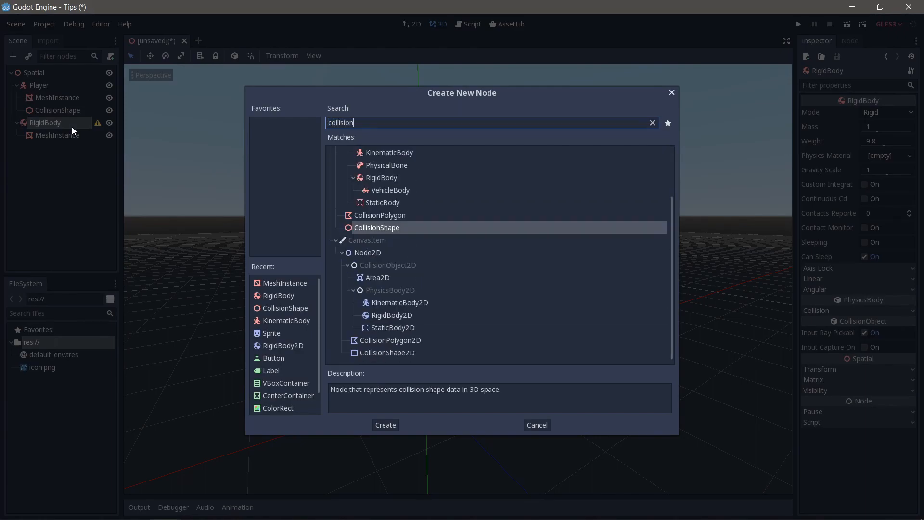
pyautogui.click(386, 424)
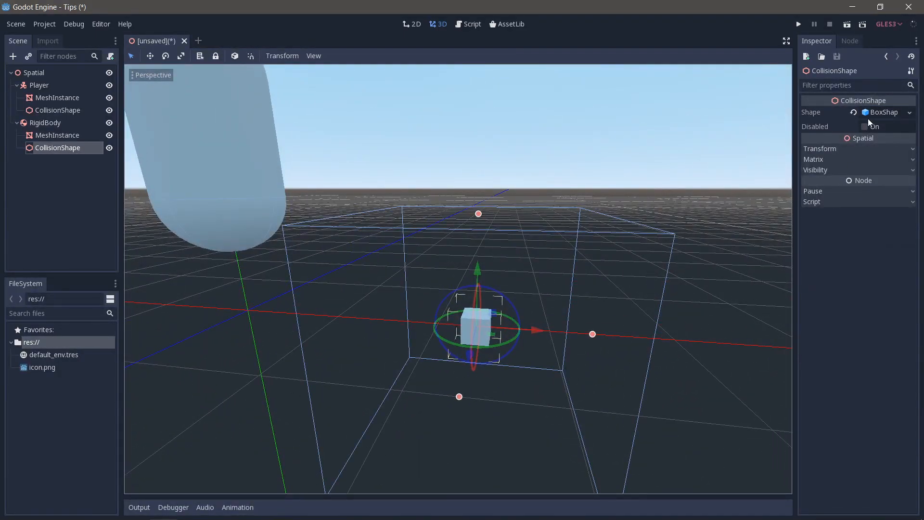
pyautogui.click(884, 112)
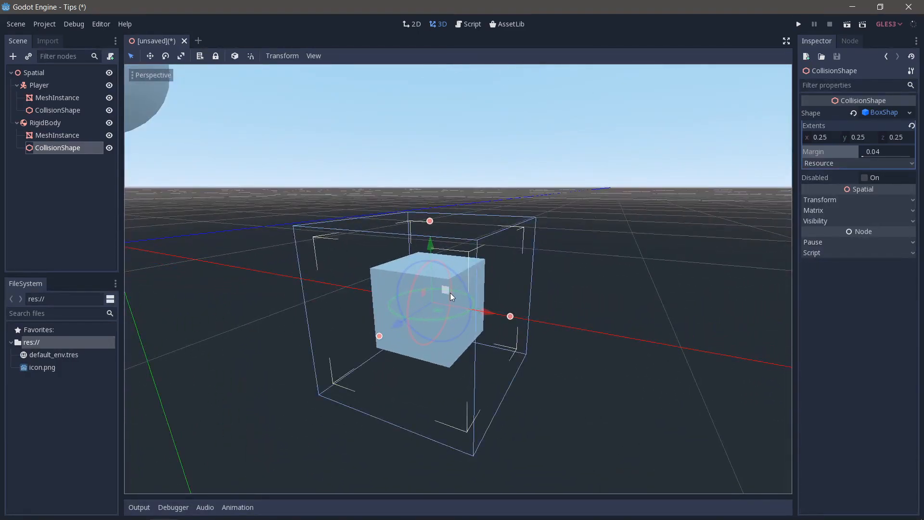
pyautogui.moveTo(493, 308)
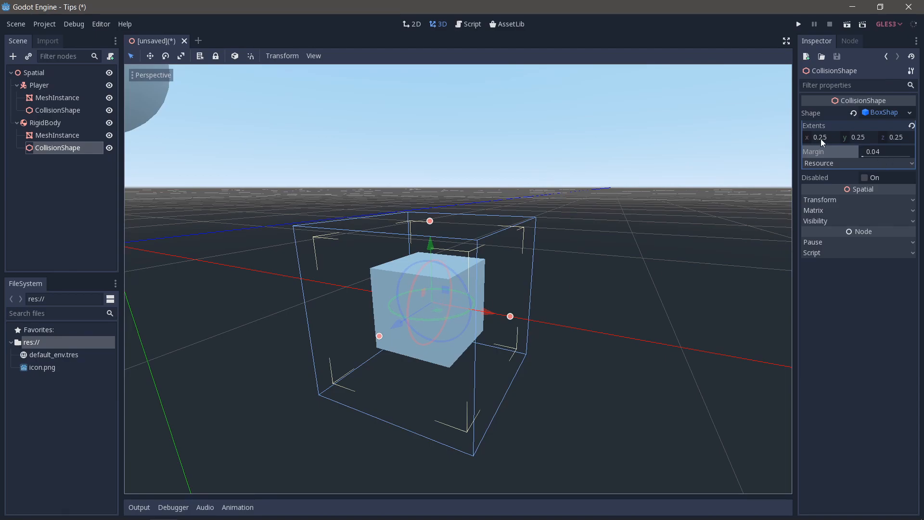
pyautogui.doubleClick(820, 137)
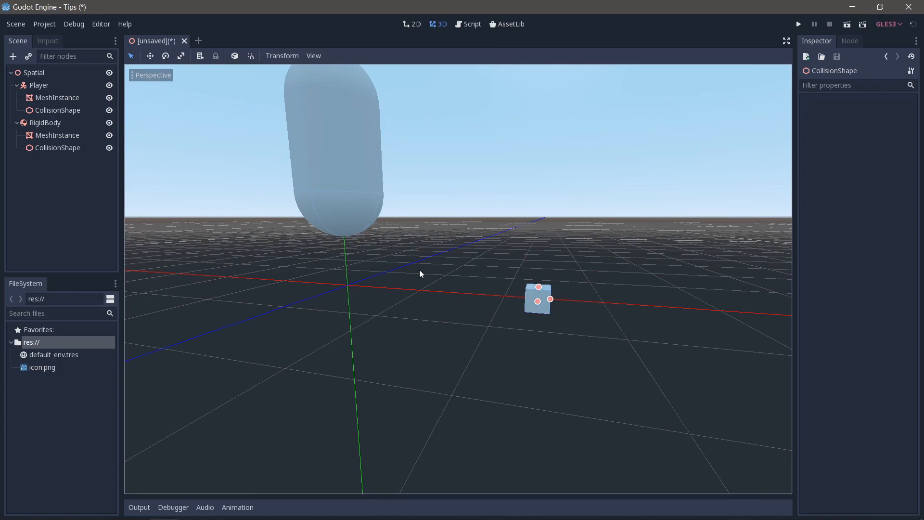
# Step: Delete the RigidBody and attach a new Player.gd script to Player
pyautogui.click(46, 122)
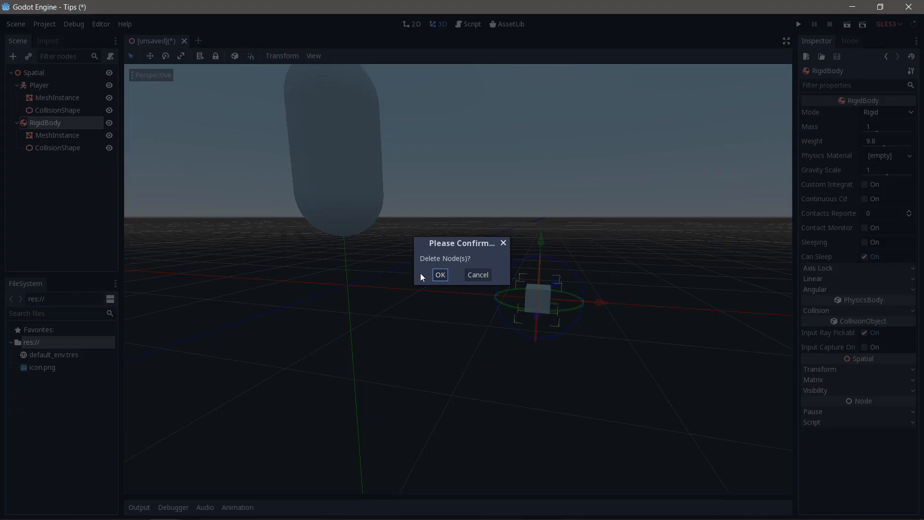
pyautogui.click(440, 275)
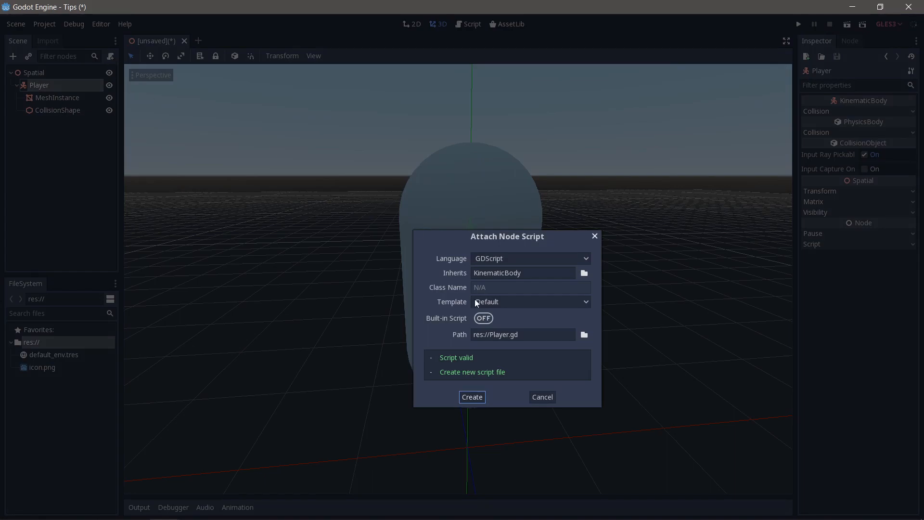
pyautogui.click(472, 396)
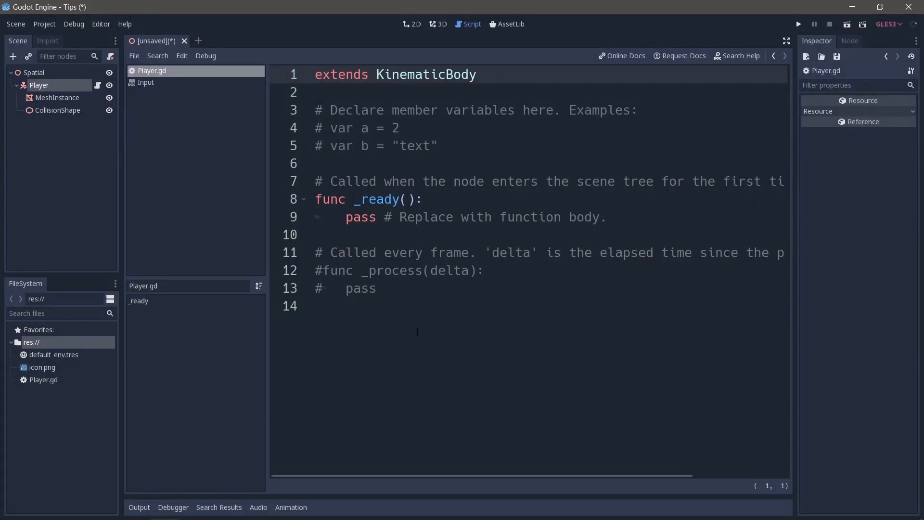
pyautogui.moveTo(409, 295)
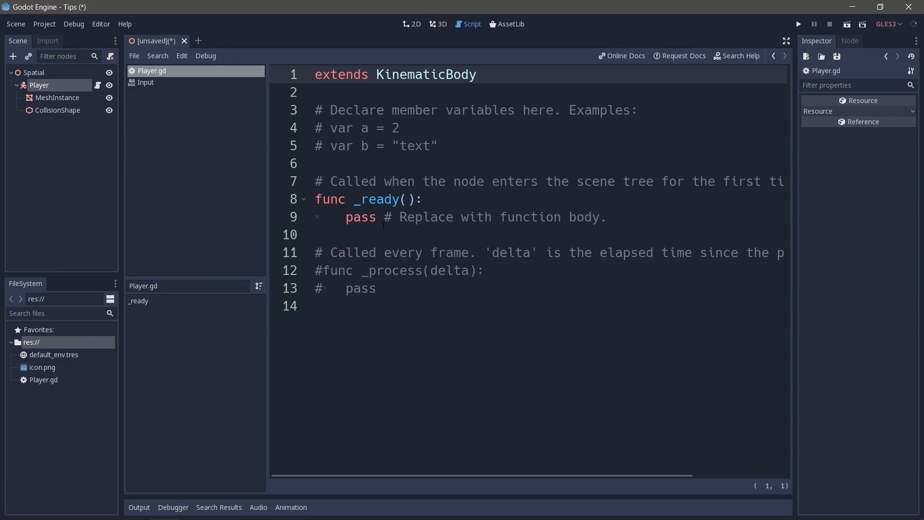
pyautogui.click(625, 55)
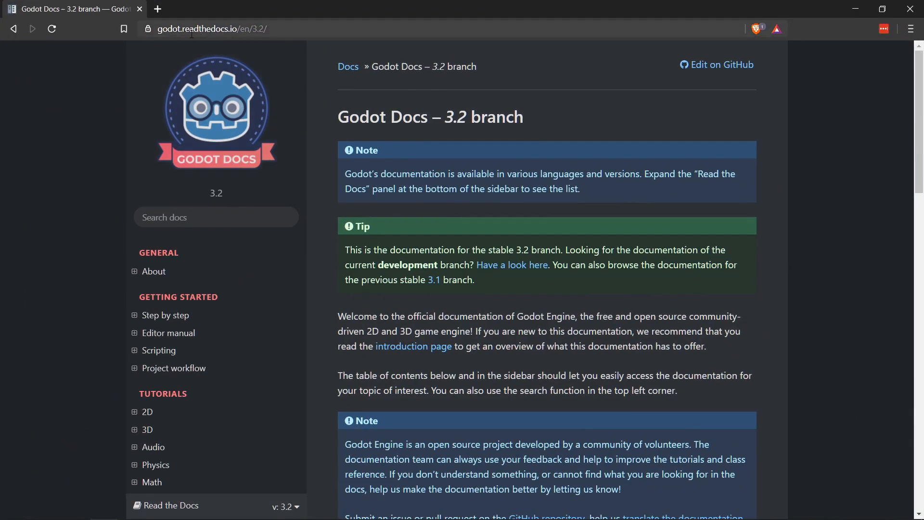
pyautogui.moveTo(351, 67)
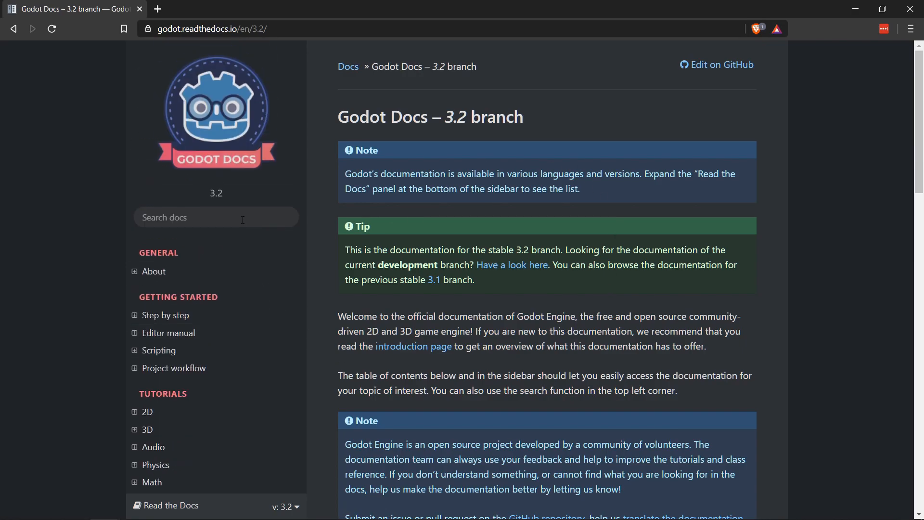
# Step: Search the Godot docs for 'kinematicbody' and open the KinematicBody class reference
pyautogui.write('kinem')
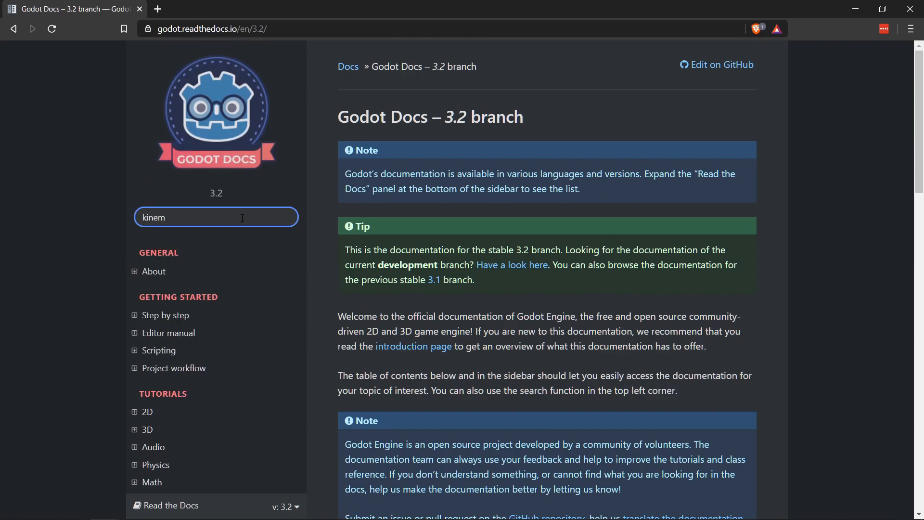
pyautogui.write('aticbody')
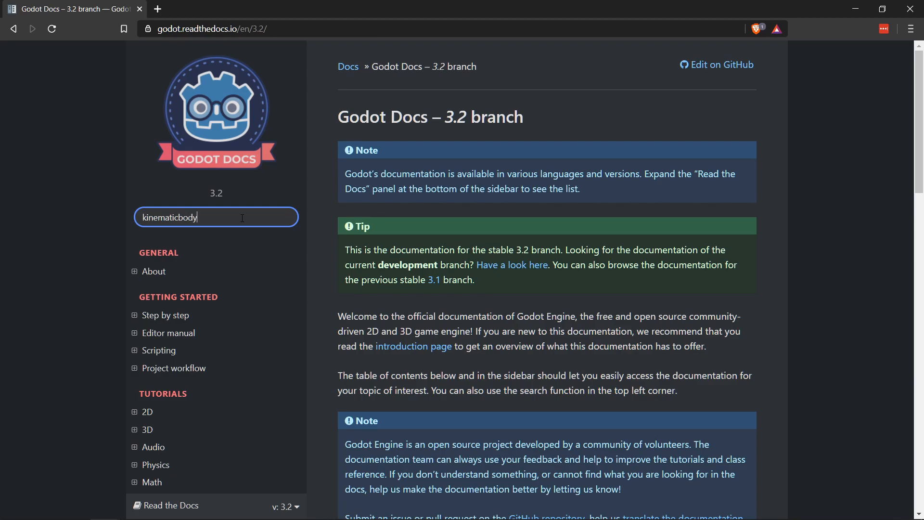
pyautogui.press('Enter')
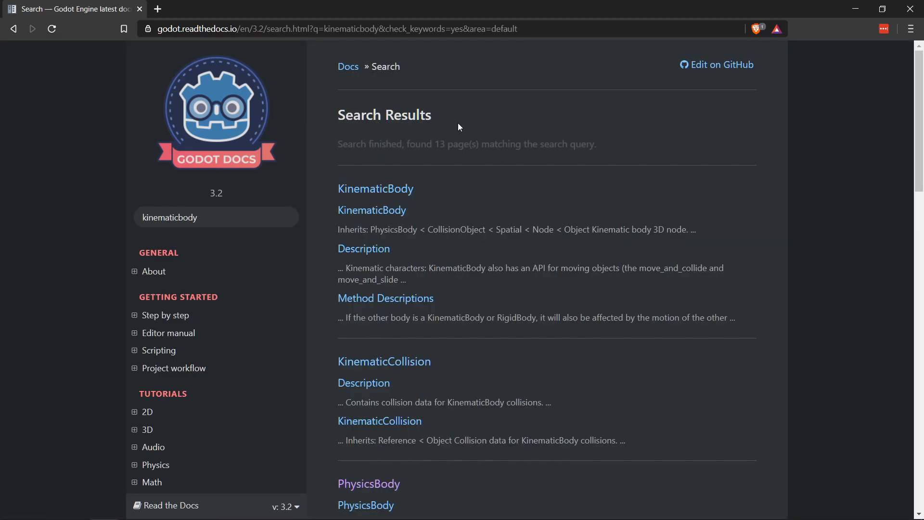
pyautogui.click(376, 188)
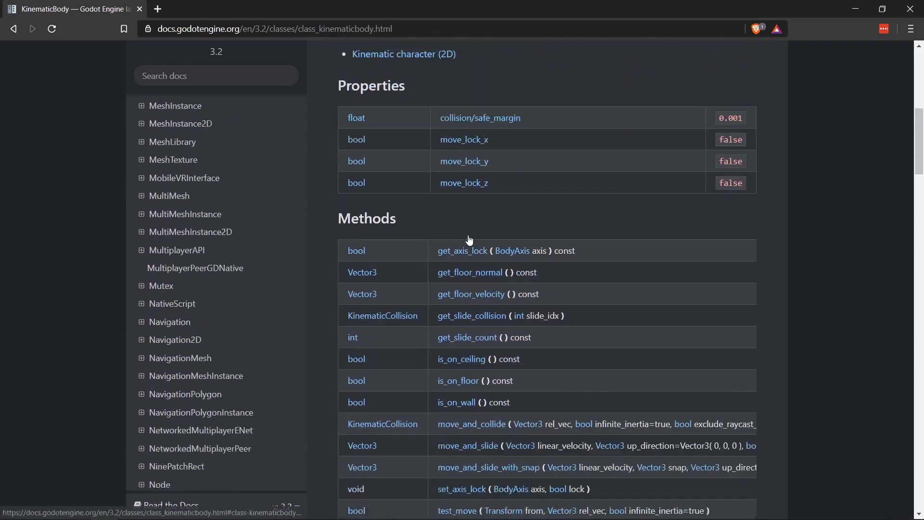
pyautogui.scroll(-3)
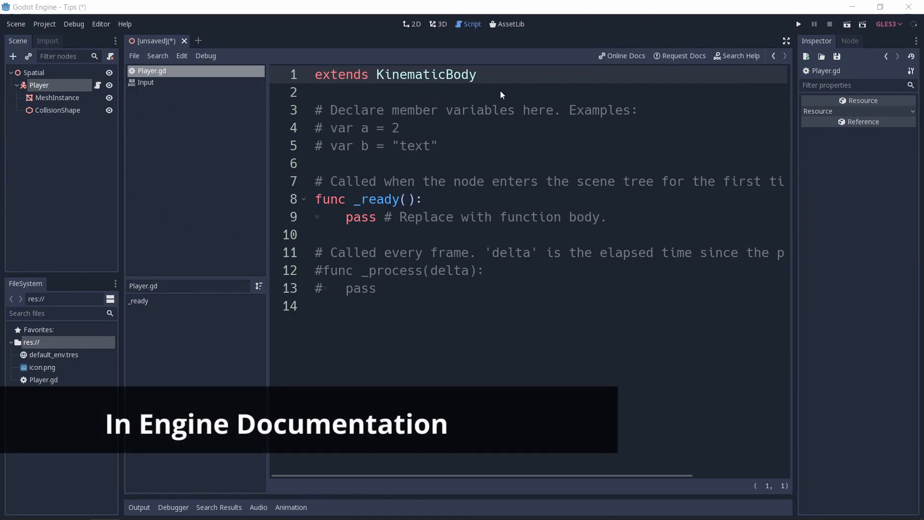
pyautogui.click(478, 200)
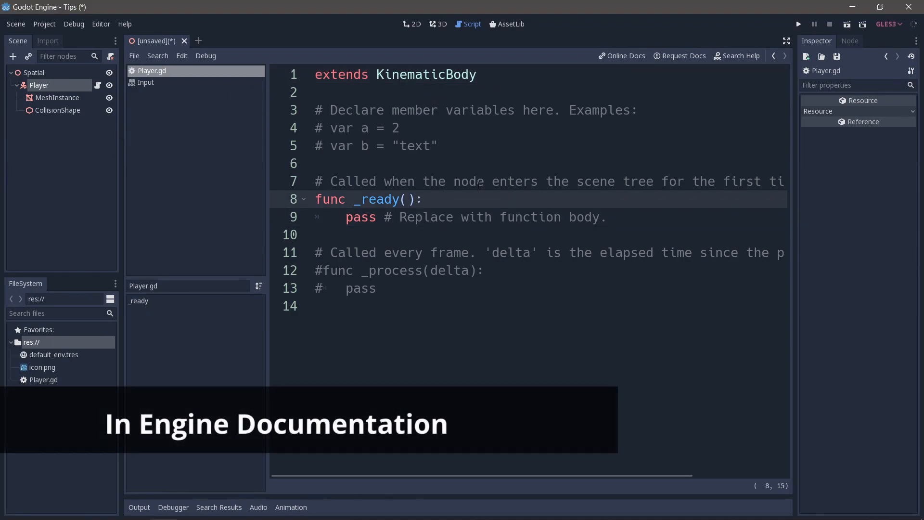
pyautogui.rightClick(39, 84)
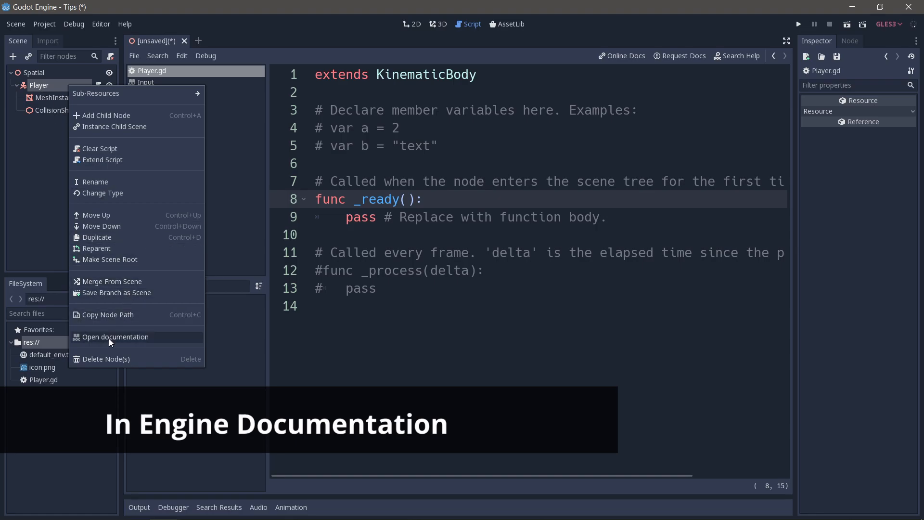
pyautogui.click(115, 337)
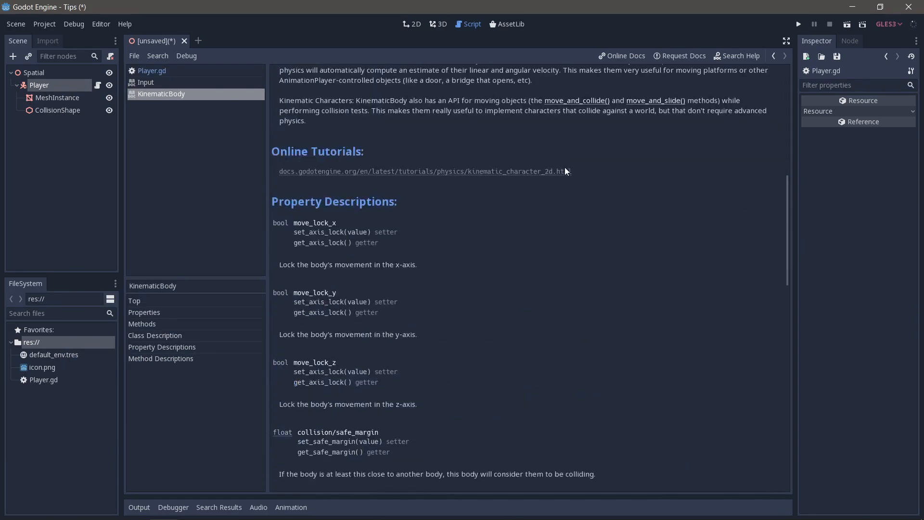
pyautogui.click(152, 70)
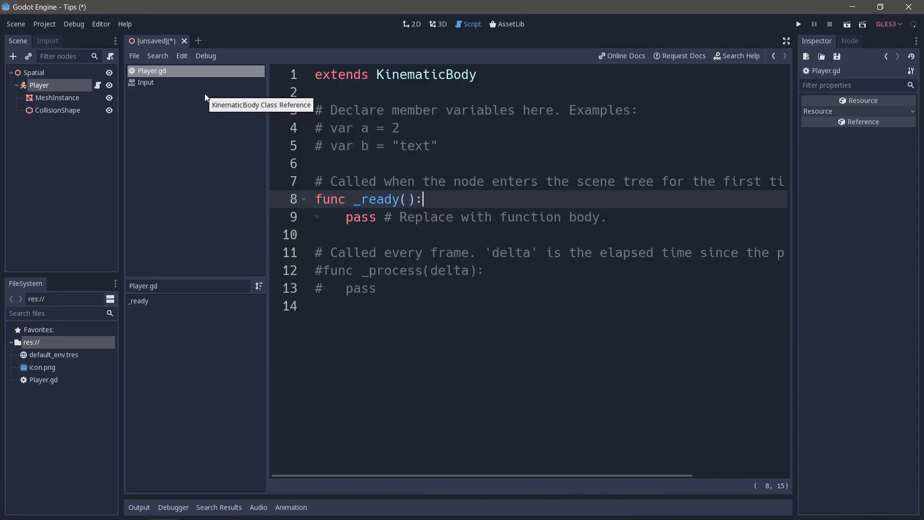
pyautogui.click(439, 24)
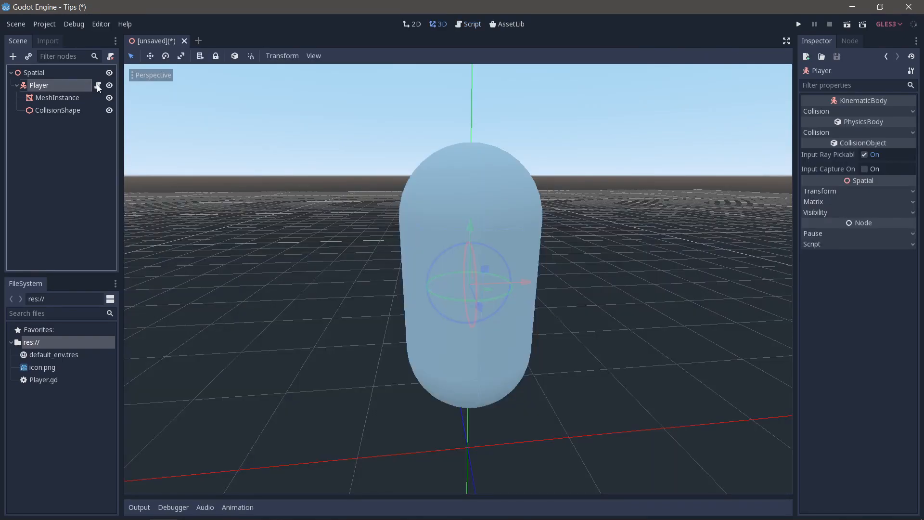
pyautogui.click(471, 24)
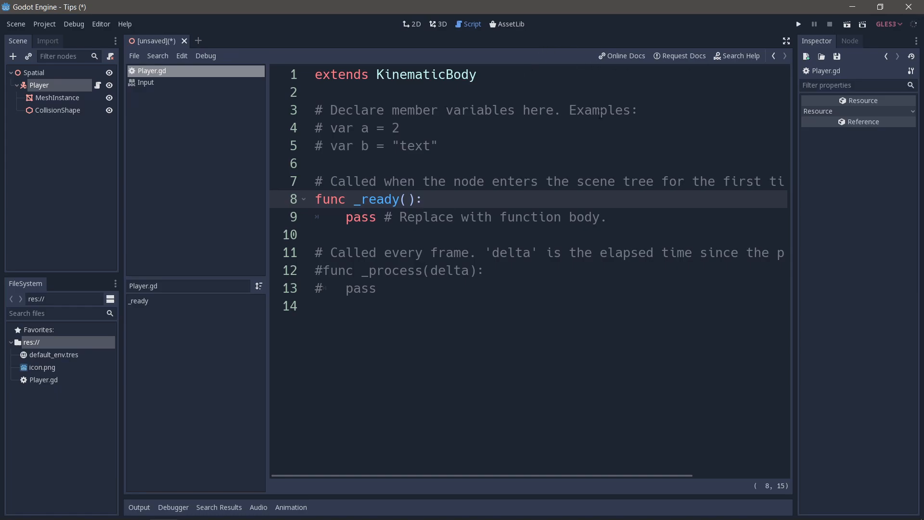
pyautogui.click(440, 25)
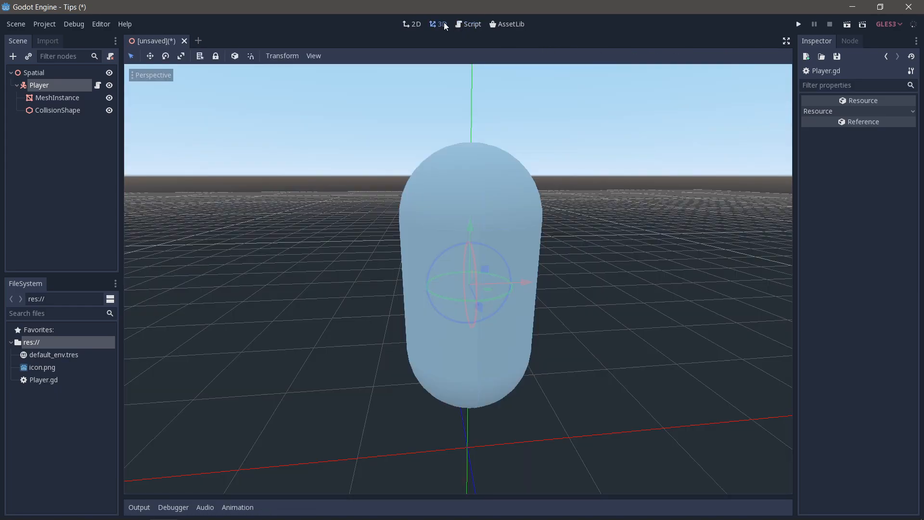
pyautogui.click(741, 55)
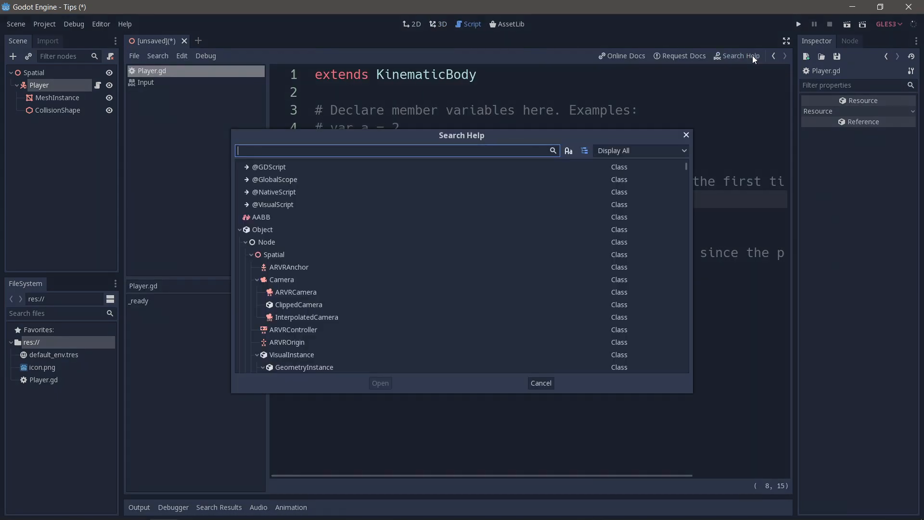
pyautogui.write('kine')
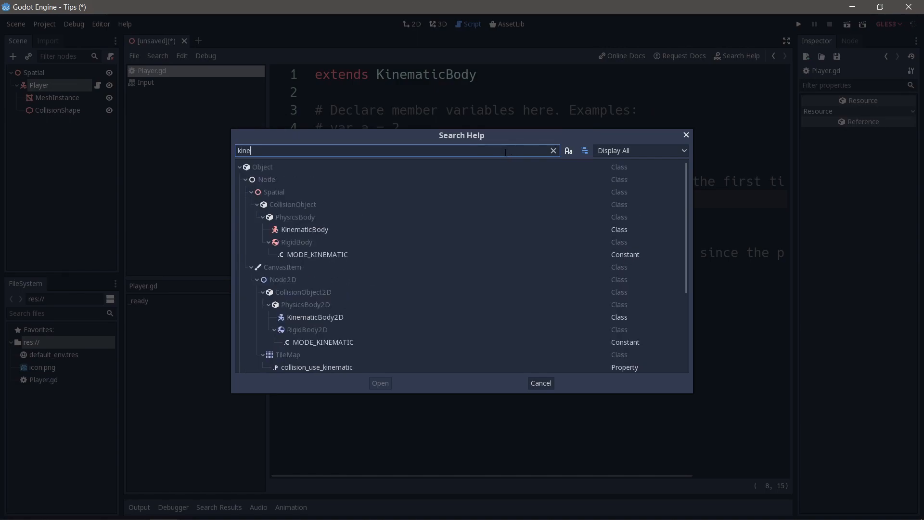
pyautogui.write('m')
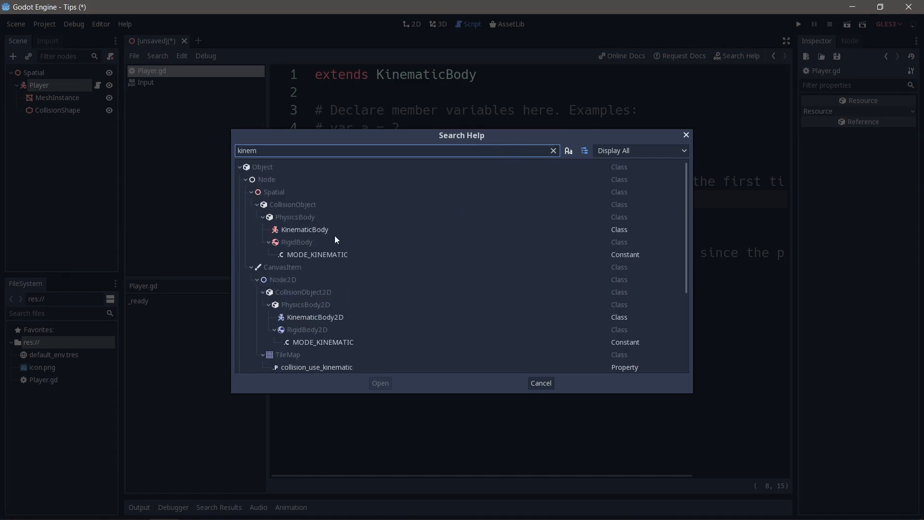
pyautogui.click(541, 383)
pyautogui.write('func p')
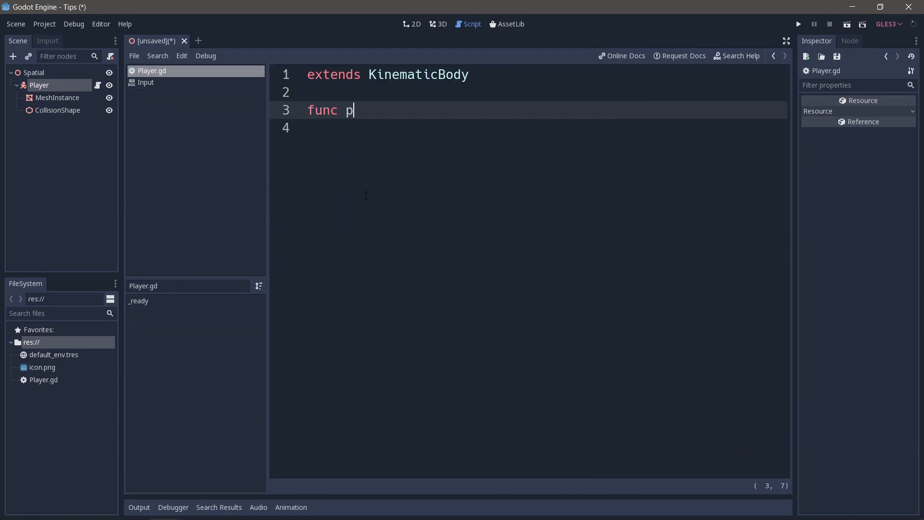
# Step: Write a _physics_process(delta) function whose body calls move_and_slide()
pyautogui.write('hysics_process(delta):')
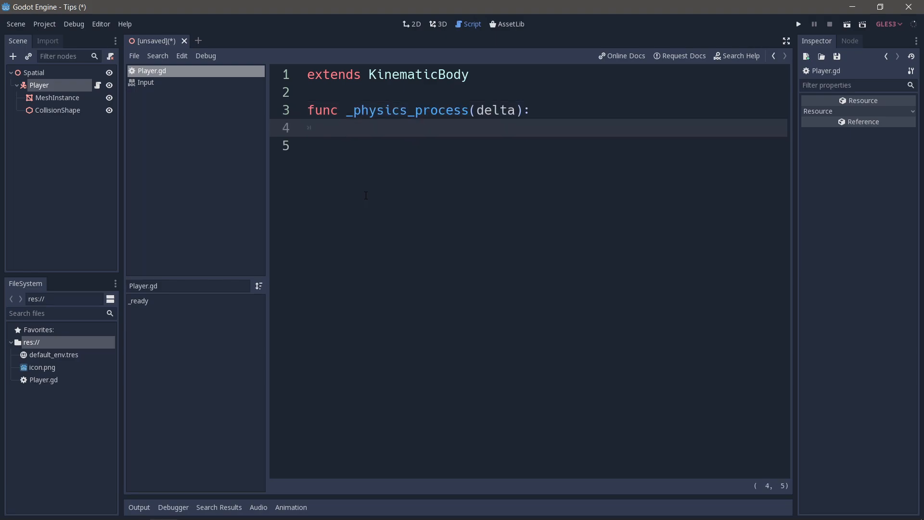
pyautogui.write('move_and_sli')
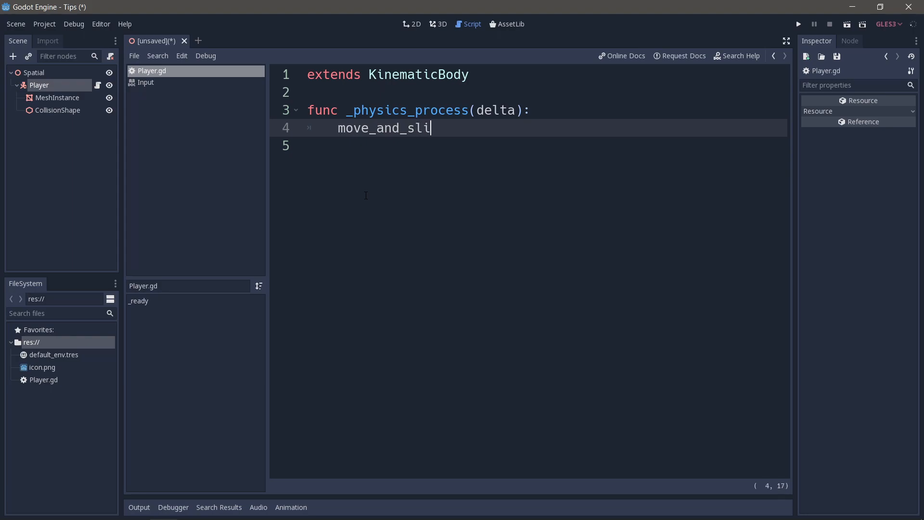
pyautogui.write('de()')
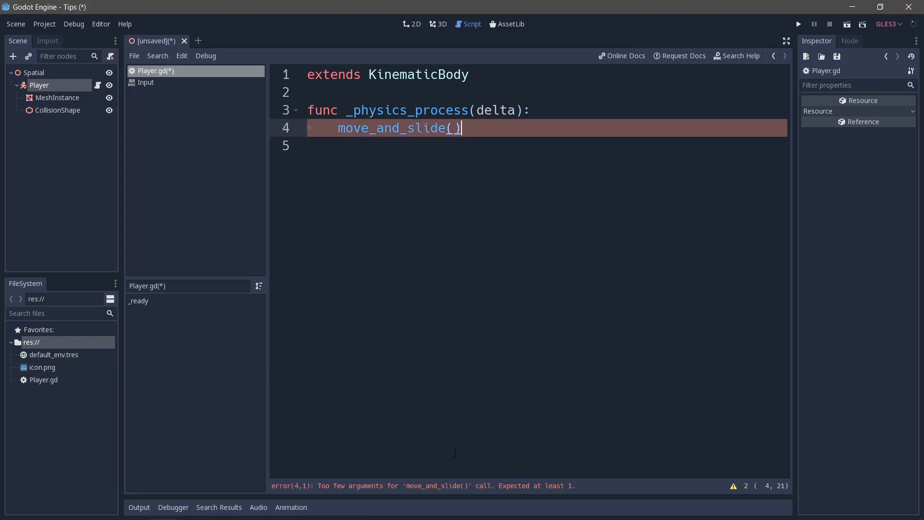
pyautogui.moveTo(423, 155)
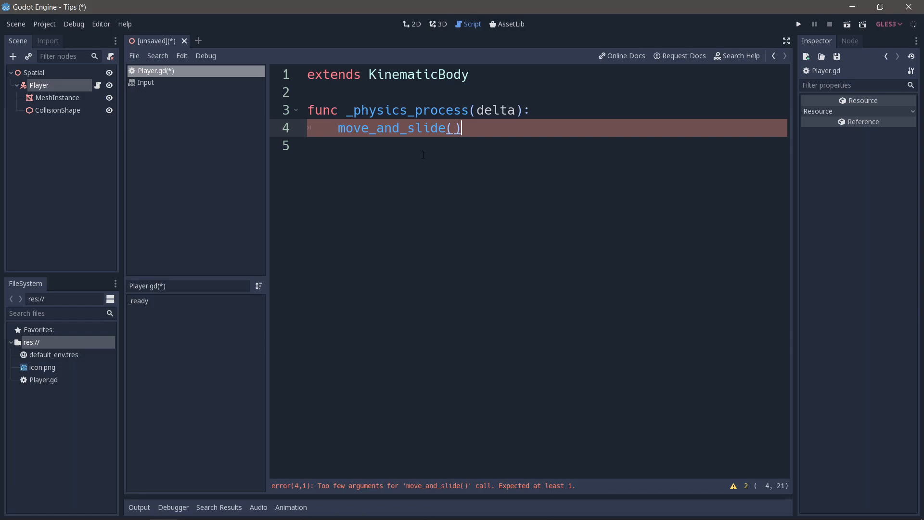
pyautogui.click(391, 127)
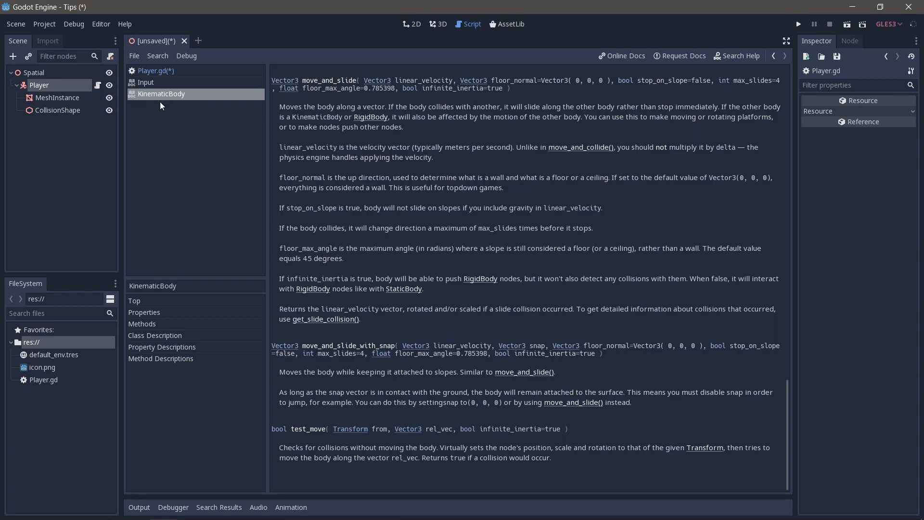
pyautogui.moveTo(401, 161)
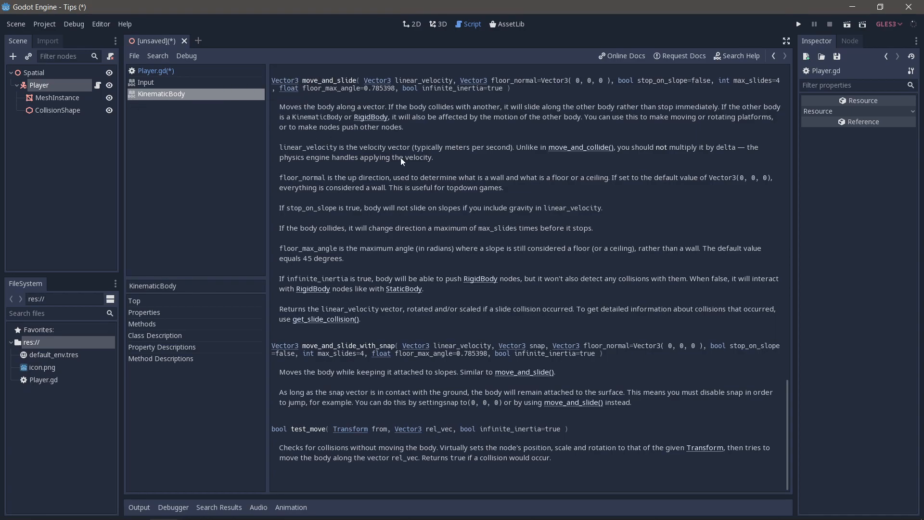
# Step: Scroll the KinematicBody reference up to the move_and_slide parameter details
pyautogui.scroll(3)
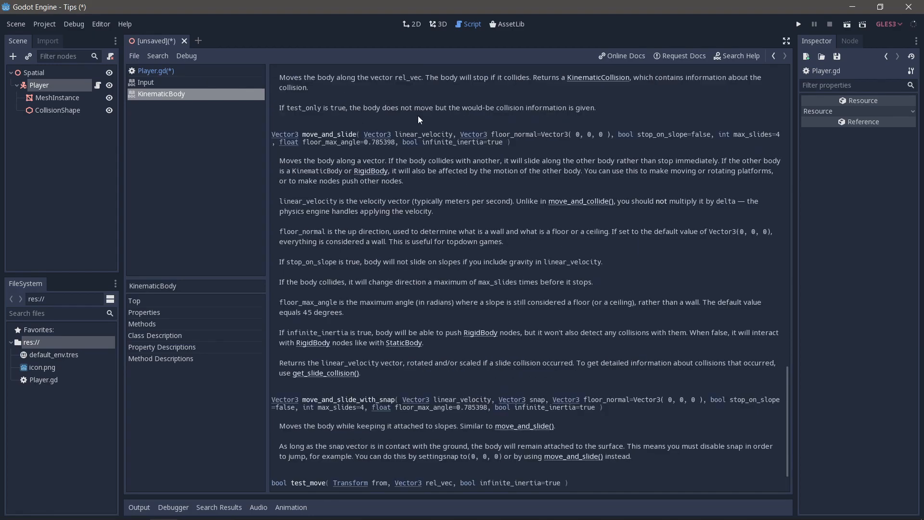
pyautogui.moveTo(543, 143)
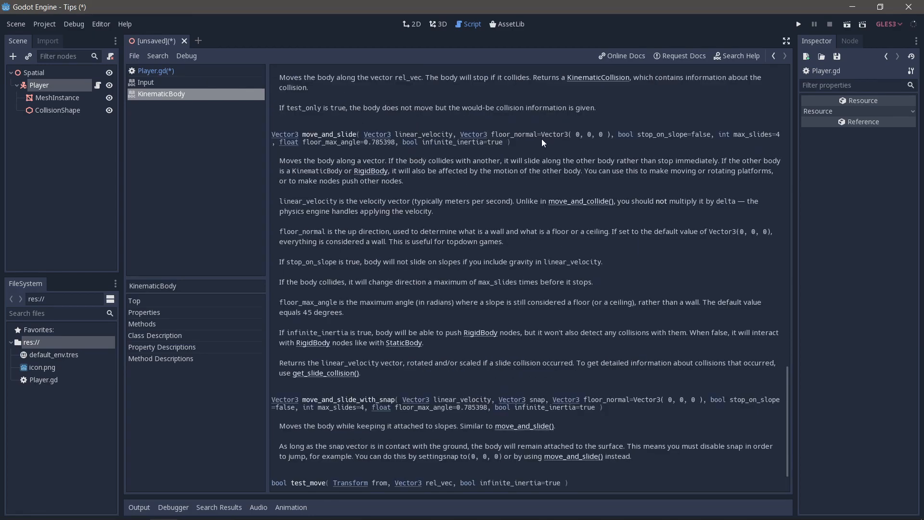
pyautogui.moveTo(442, 194)
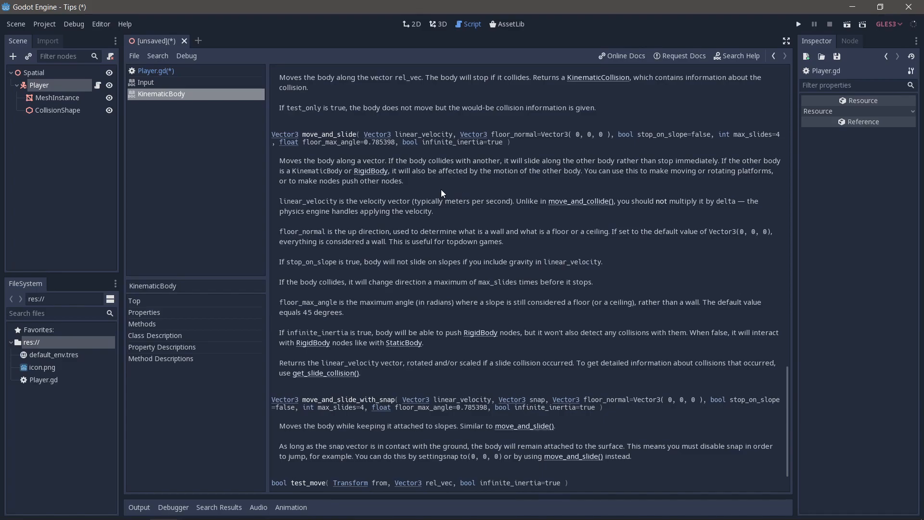
pyautogui.moveTo(339, 264)
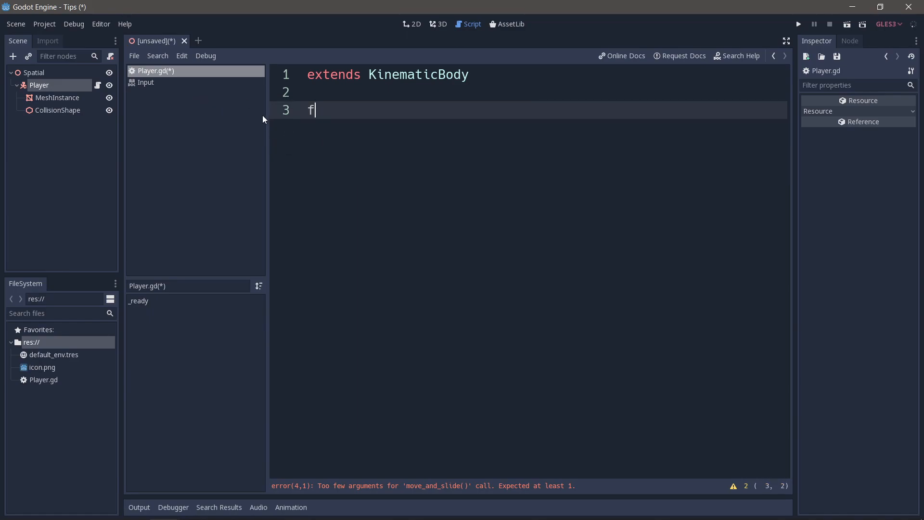
# Step: Write a _ready() function printing "hello world" and duplicate that print line
pyautogui.write('unc')
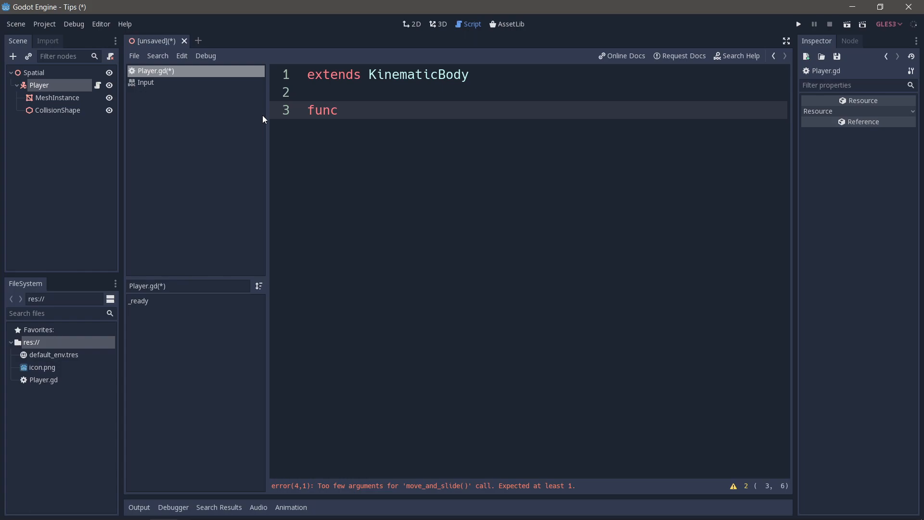
pyautogui.write('ready():')
pyautogui.write('print(')
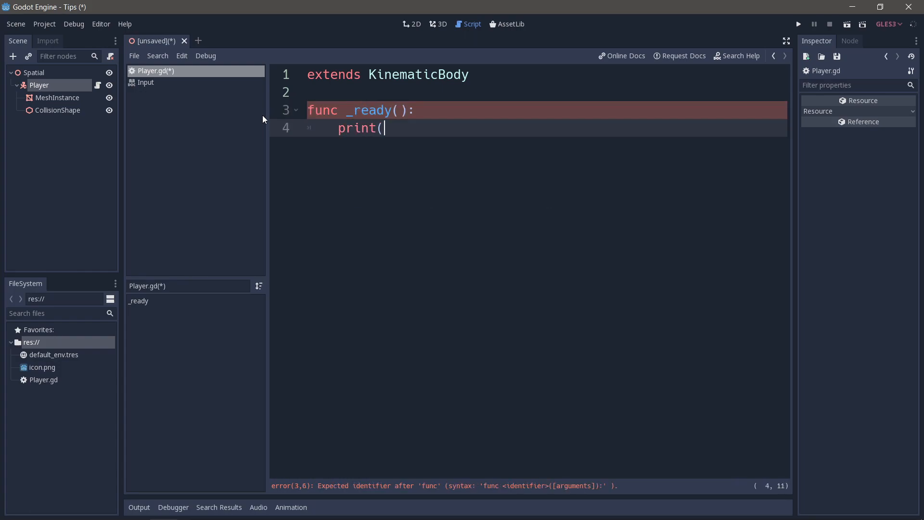
pyautogui.write('"hello world")')
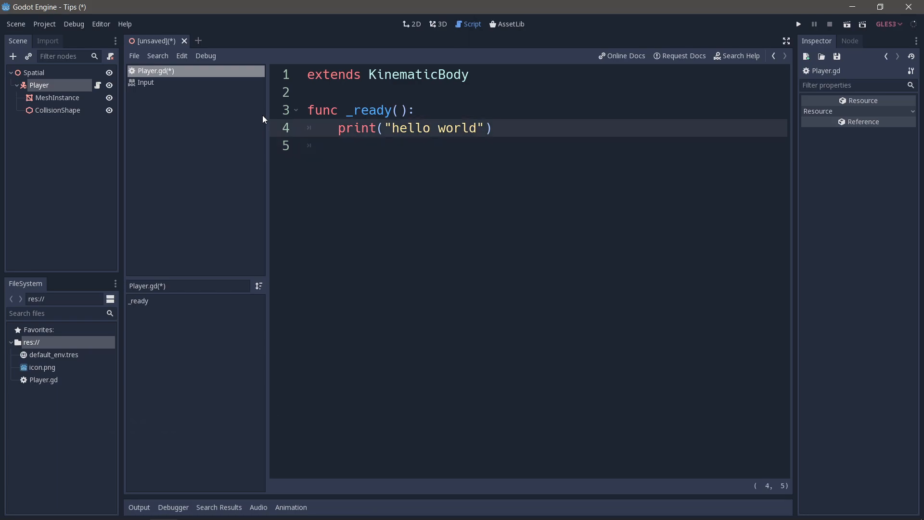
pyautogui.press('ctrl+b')
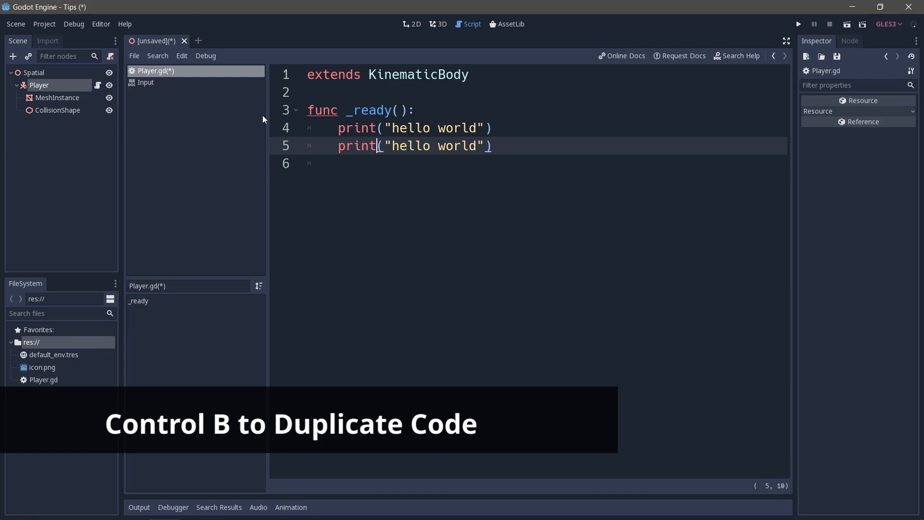
# Step: Change the duplicated print line to "goodbye world"
pyautogui.write('goodb')
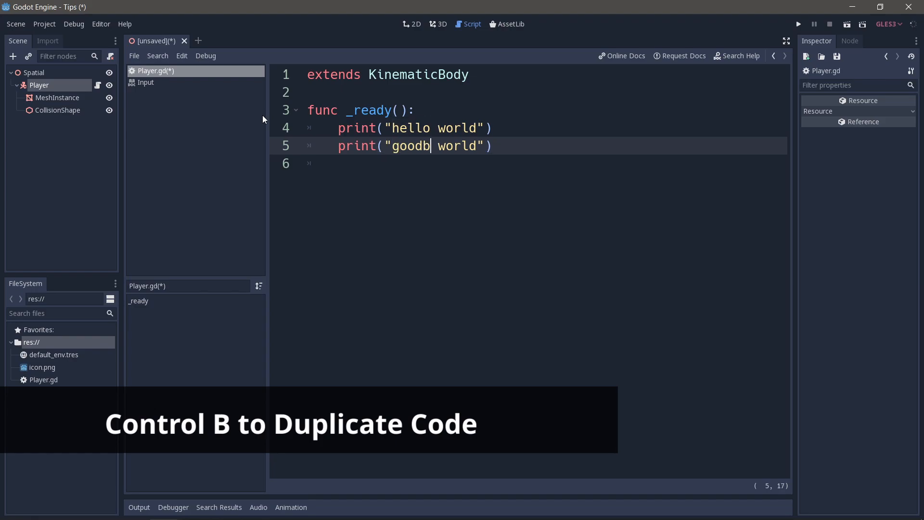
pyautogui.write('ye')
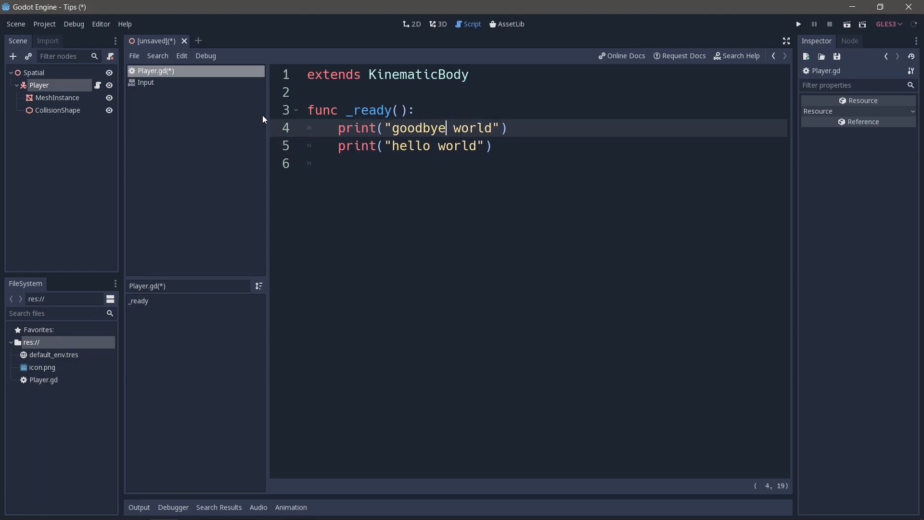
pyautogui.click(441, 146)
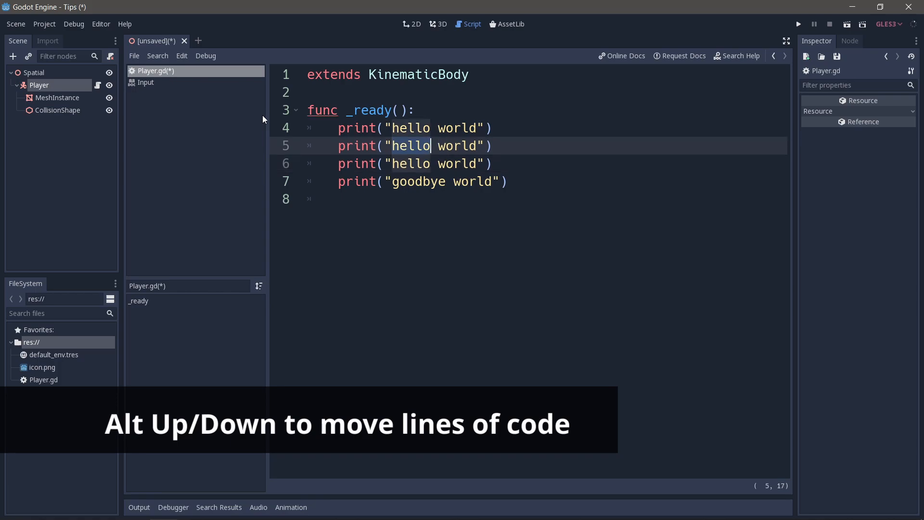
# Step: Add print messages "I am a command..." and "I like to walks on the beach"
pyautogui.write('I am a command lin')
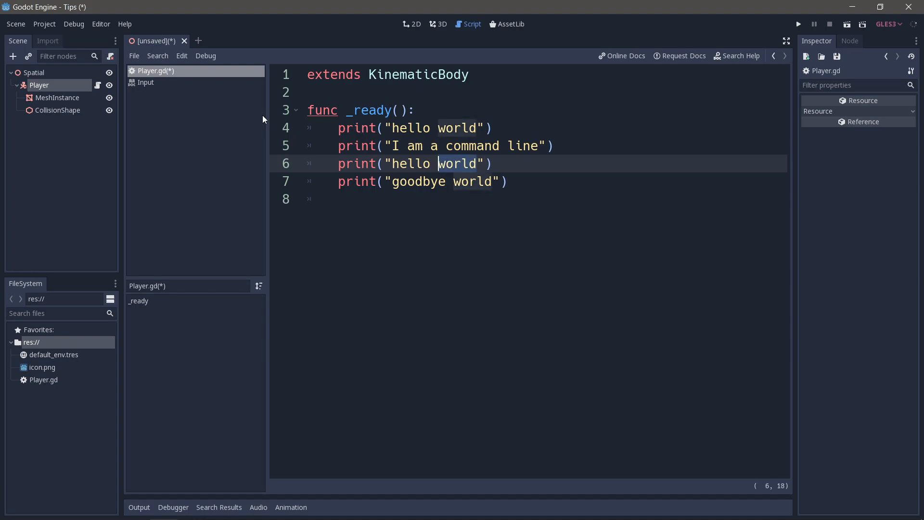
pyautogui.write('I li')
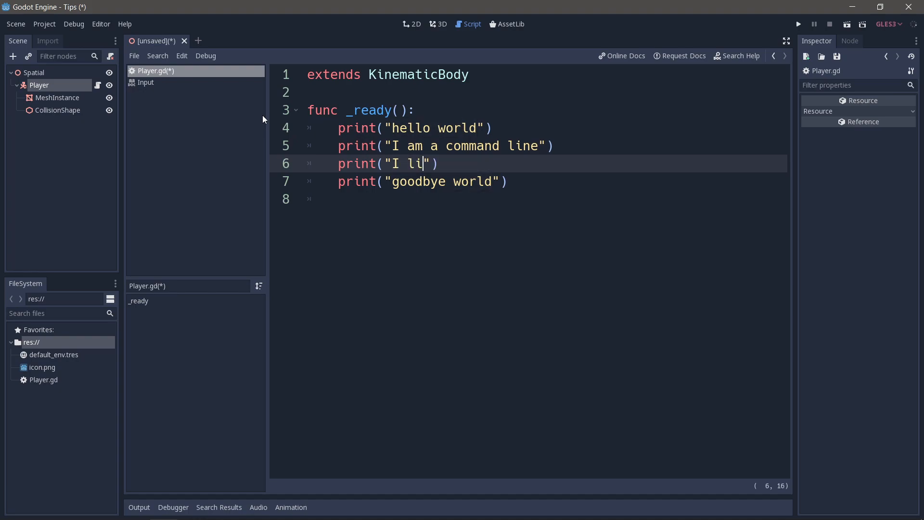
pyautogui.write('ke to wa')
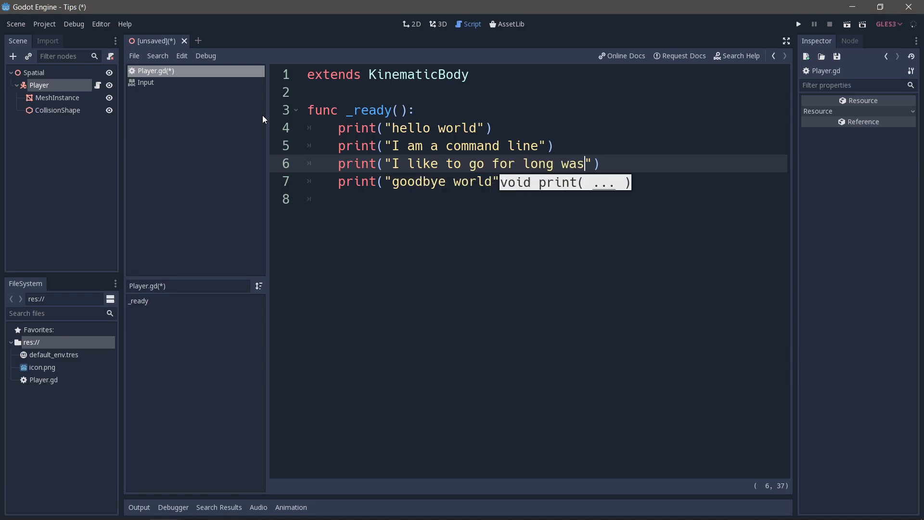
pyautogui.write('lks on the b')
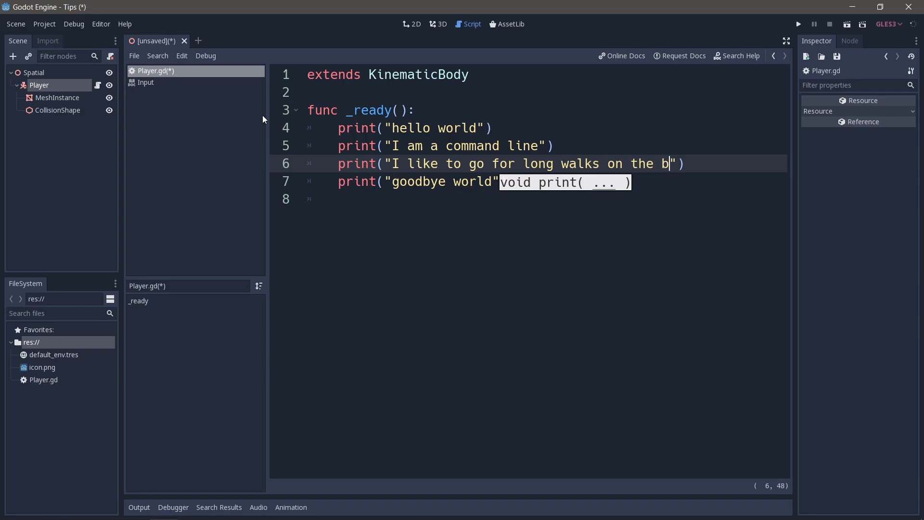
pyautogui.write('each')
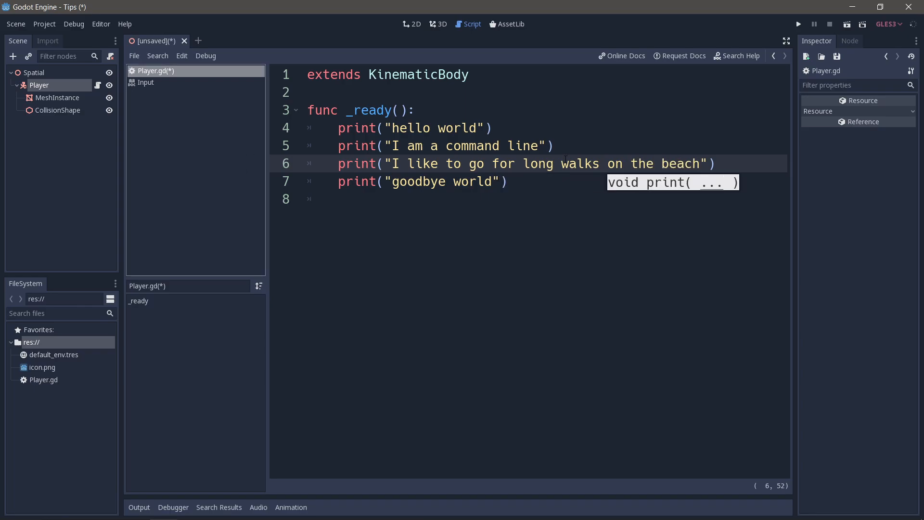
pyautogui.click(798, 24)
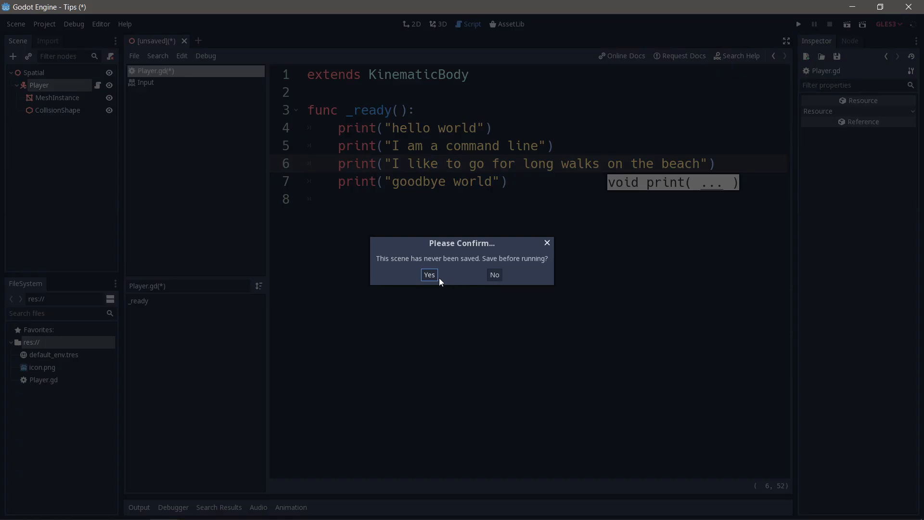
# Step: Save the scene as Spatial.tscn, run it, and close the game window
pyautogui.click(429, 275)
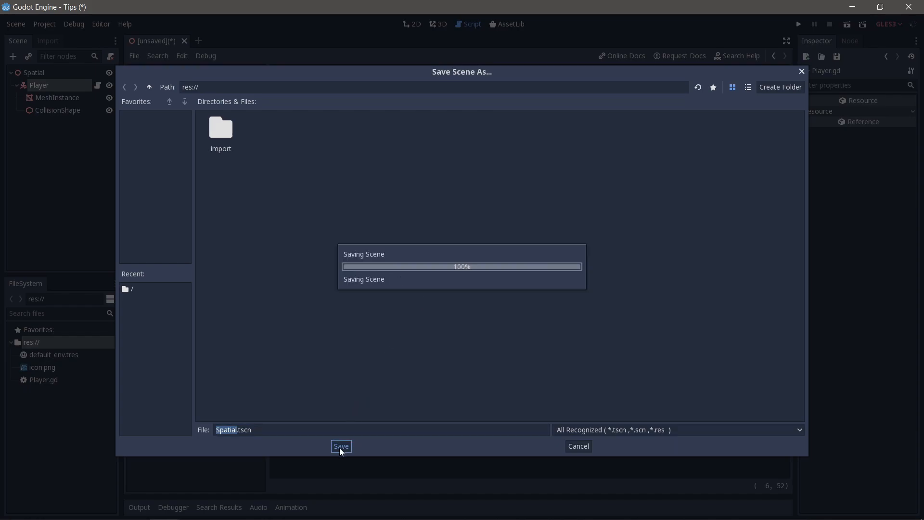
pyautogui.click(341, 446)
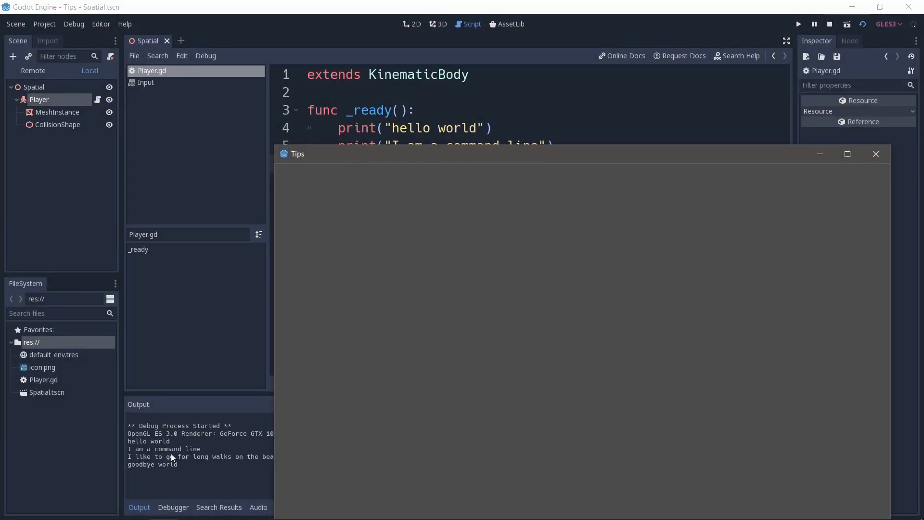
pyautogui.click(876, 153)
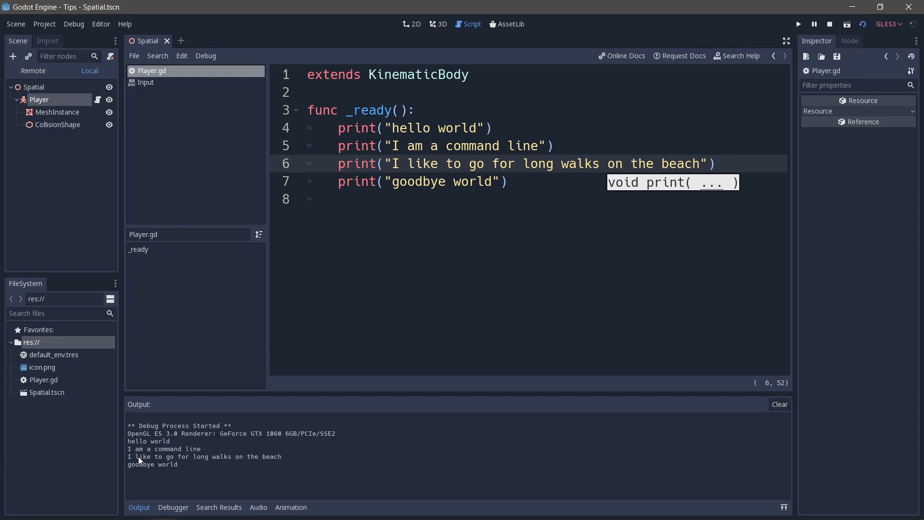
pyautogui.click(492, 164)
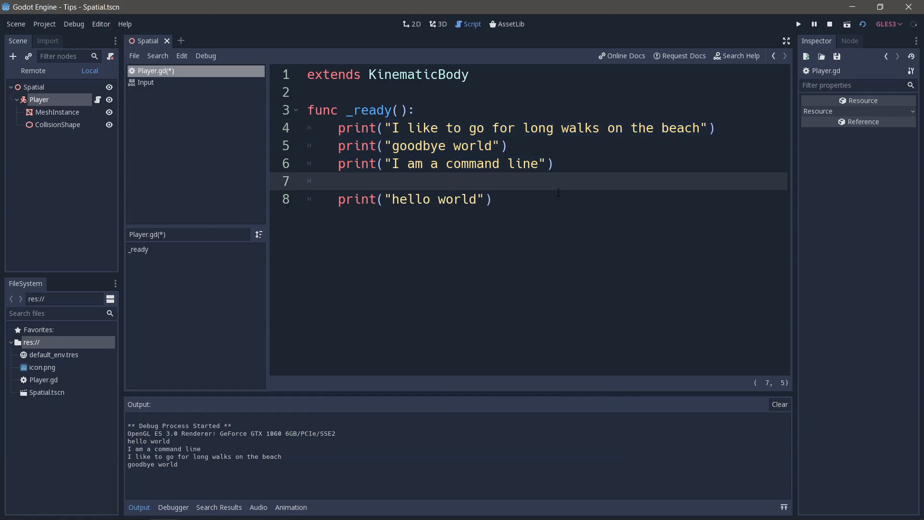
pyautogui.moveTo(557, 184)
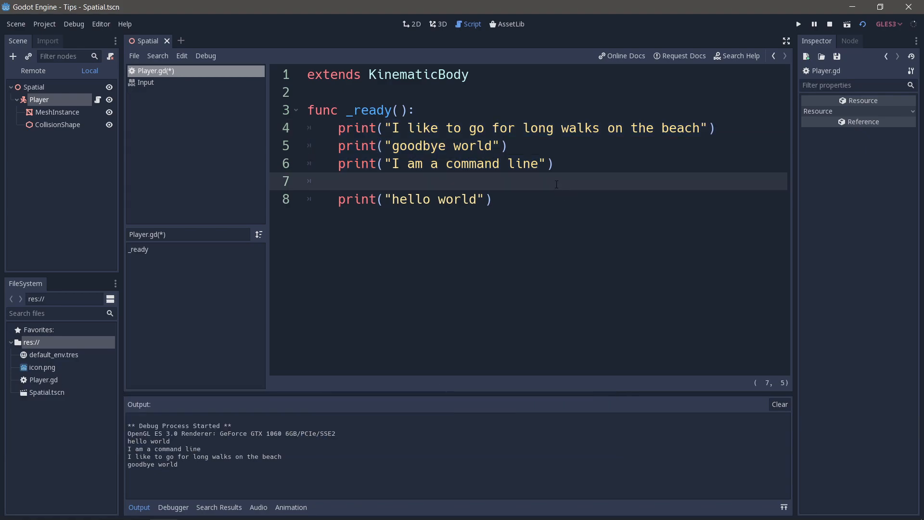
pyautogui.moveTo(483, 236)
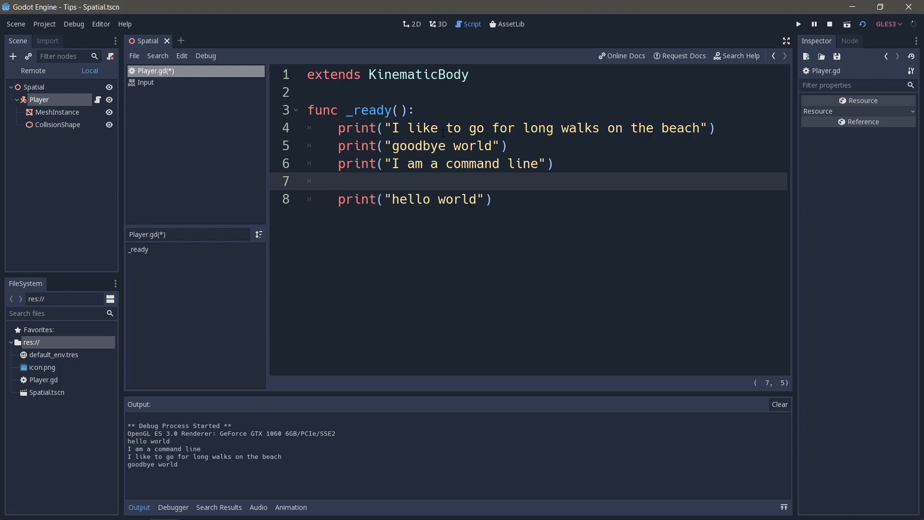
# Step: Switch to the 3D scene view showing the Player capsule
pyautogui.click(439, 24)
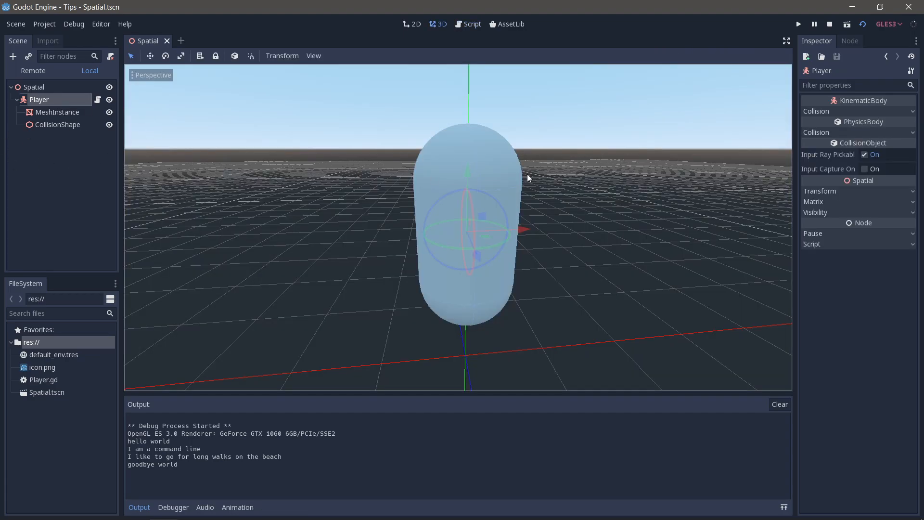
# Step: List the Player's signals and double-click mouse_entered() to start a connection
pyautogui.click(850, 40)
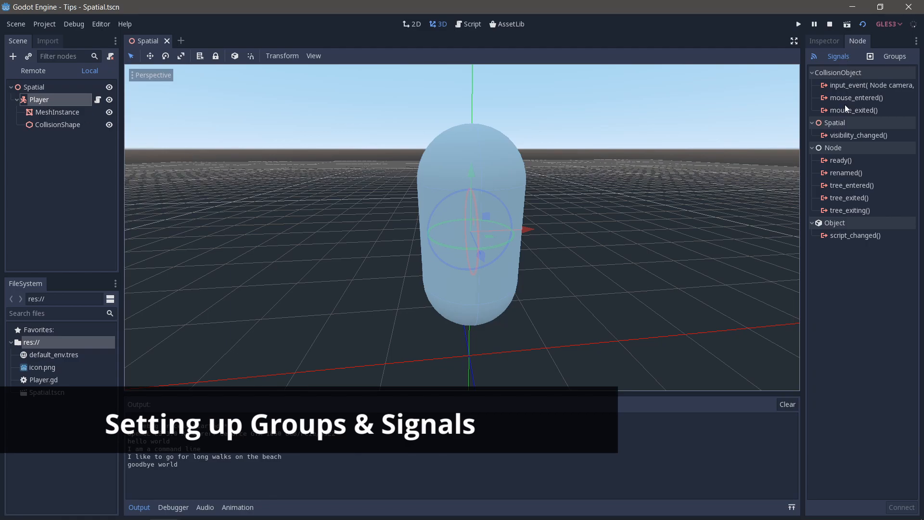
pyautogui.click(857, 97)
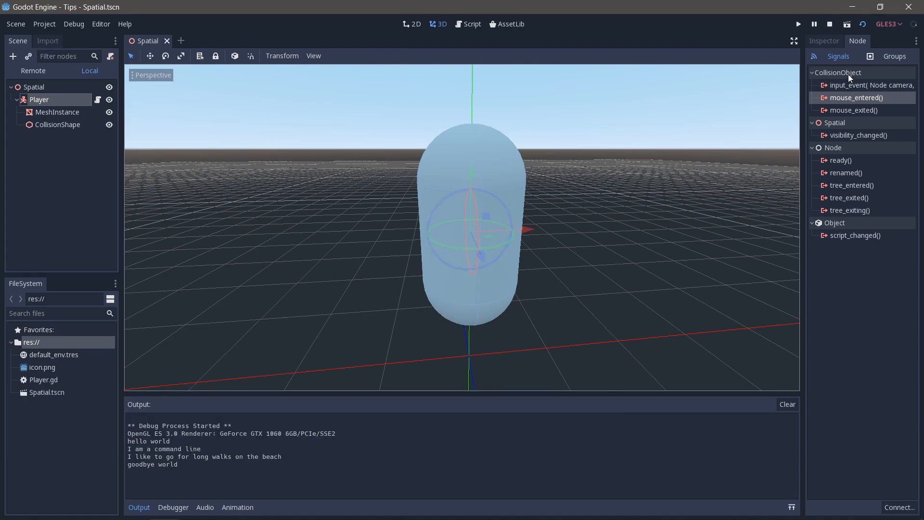
pyautogui.doubleClick(856, 97)
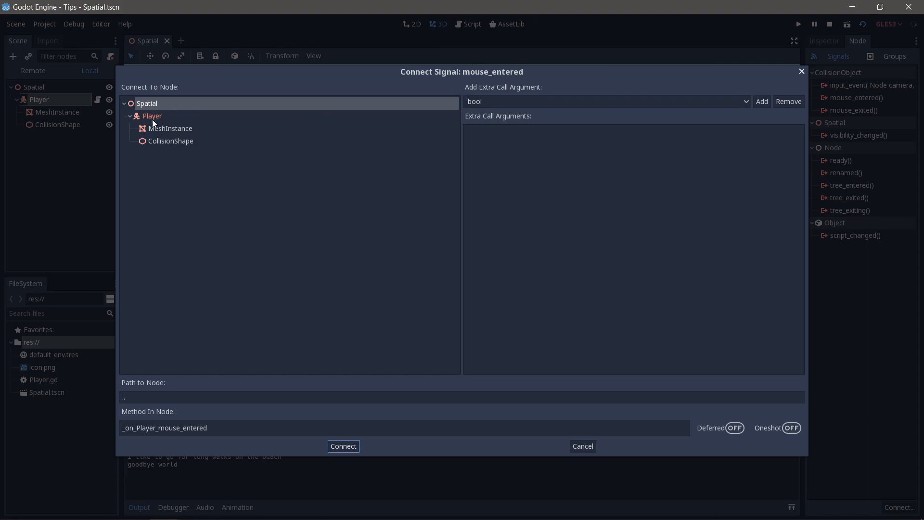
# Step: Connect mouse_entered to _on_Player_mouse_entered on the Player node
pyautogui.click(152, 116)
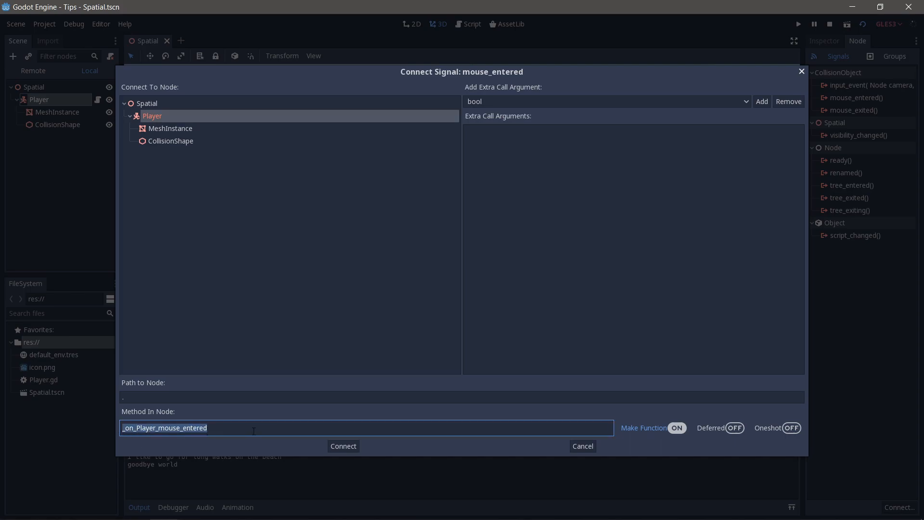
pyautogui.click(343, 446)
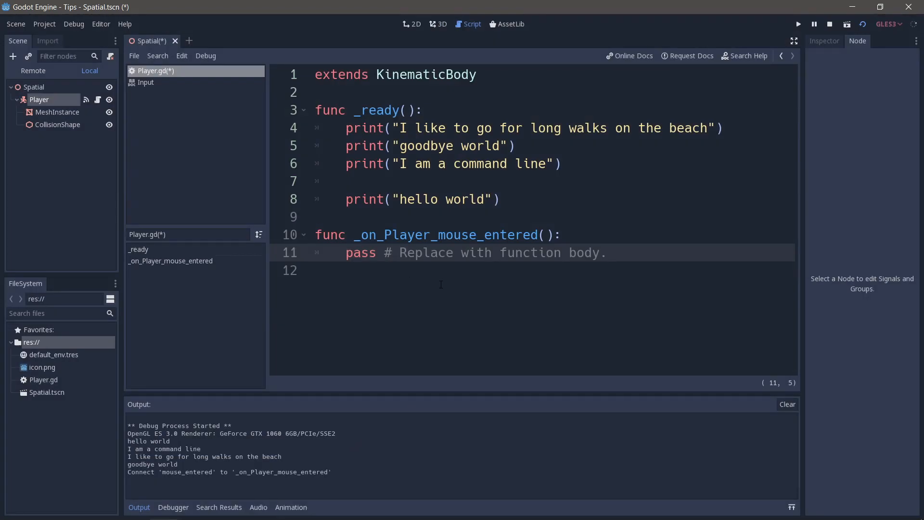
pyautogui.moveTo(86, 99)
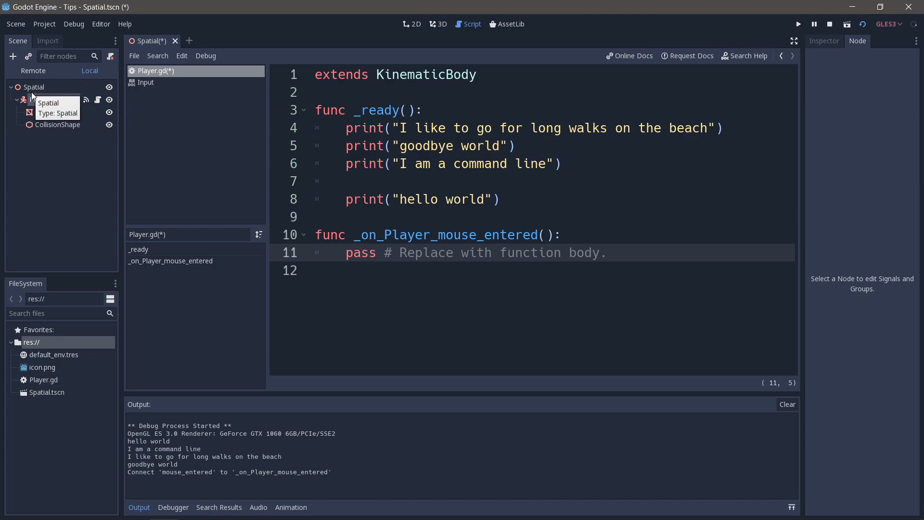
pyautogui.click(440, 24)
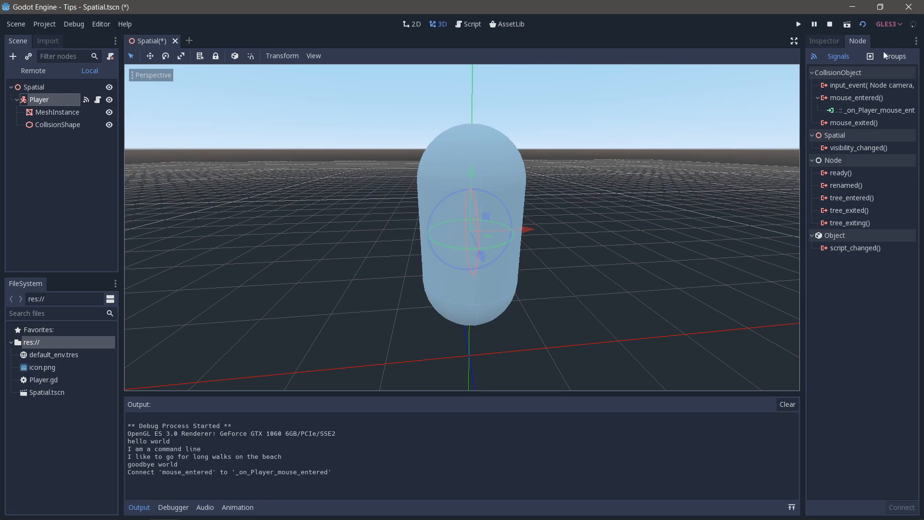
# Step: Add the Player node to the new group "PCs" in the Groups tab
pyautogui.click(894, 56)
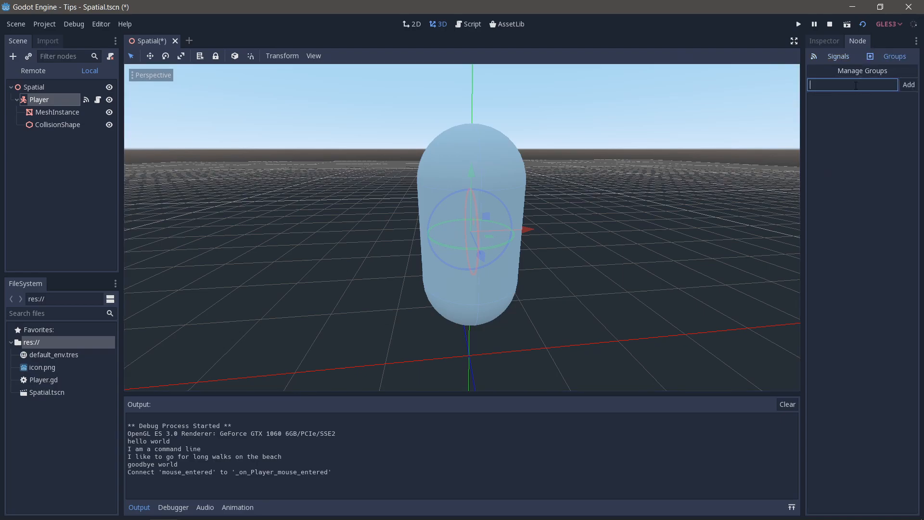
pyautogui.write('P')
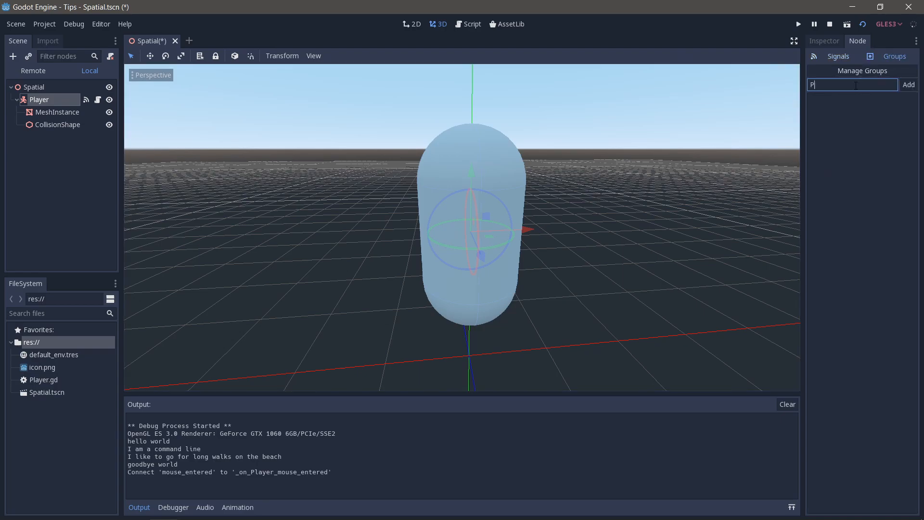
pyautogui.write('Cs')
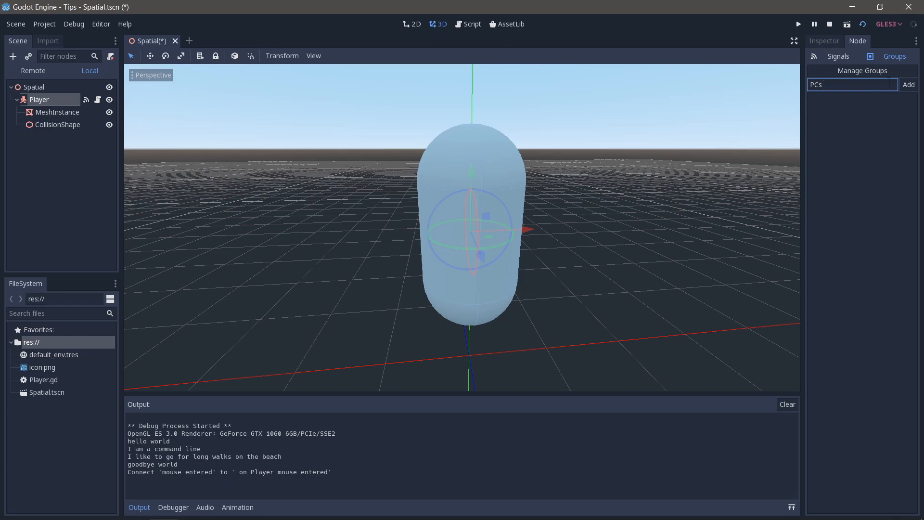
pyautogui.click(908, 85)
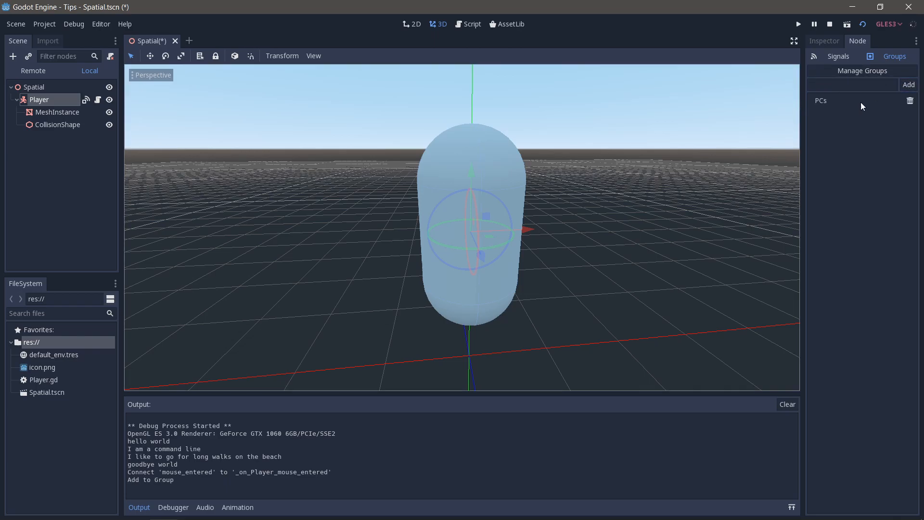
pyautogui.moveTo(822, 111)
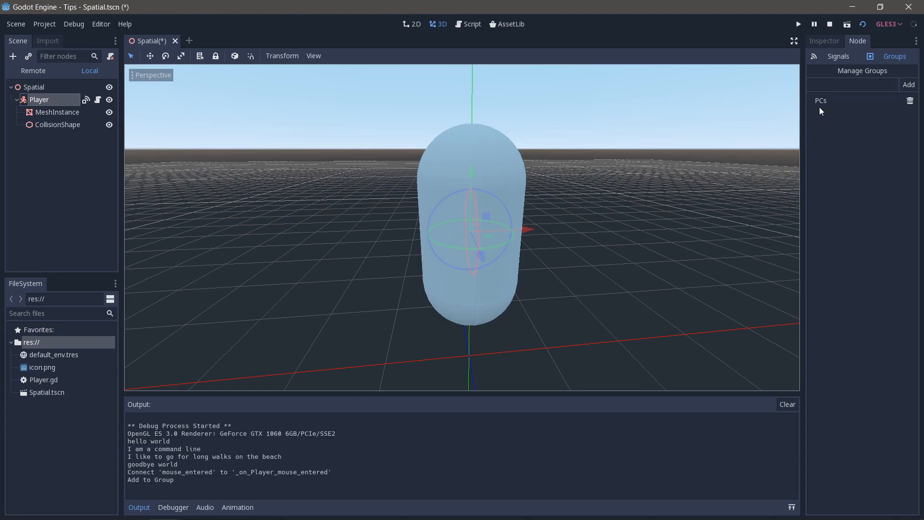
pyautogui.moveTo(835, 105)
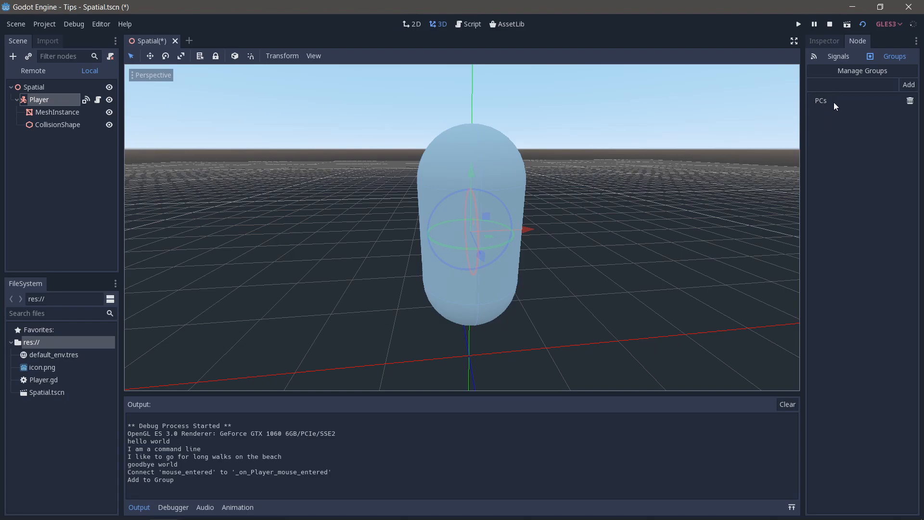
pyautogui.moveTo(521, 255)
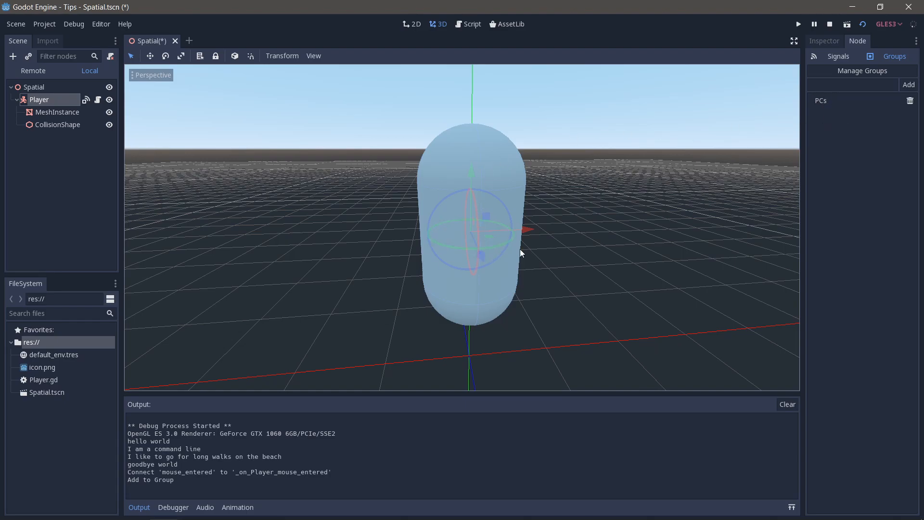
pyautogui.moveTo(867, 128)
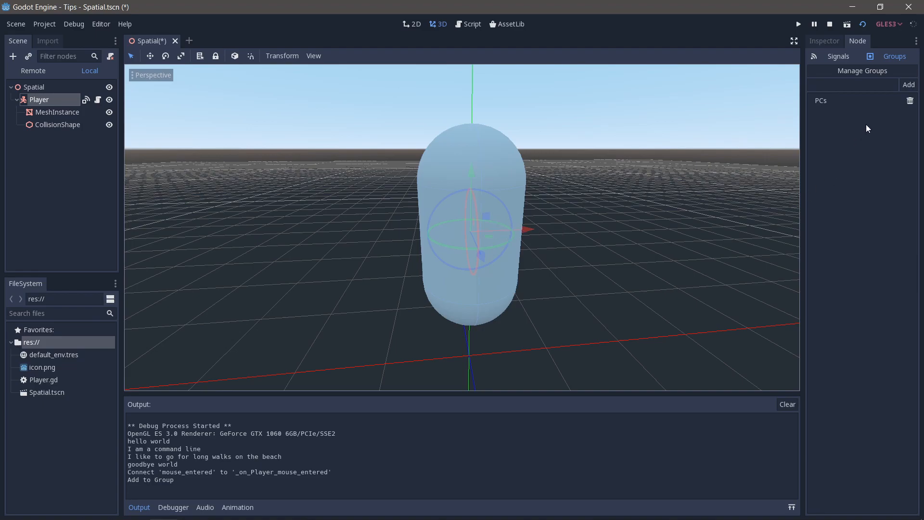
pyautogui.moveTo(119, 133)
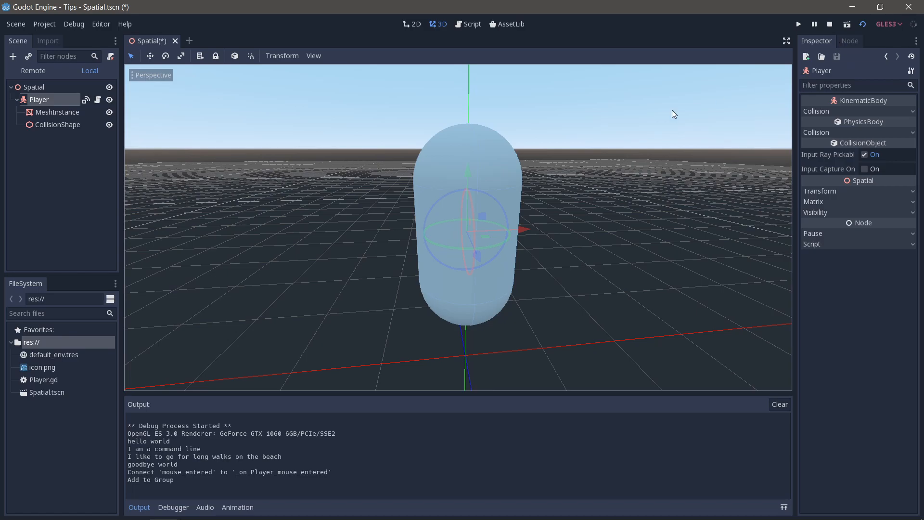
# Step: Check the Groups and Inspector tabs, then switch to the Script workspace with Player.gd
pyautogui.click(850, 41)
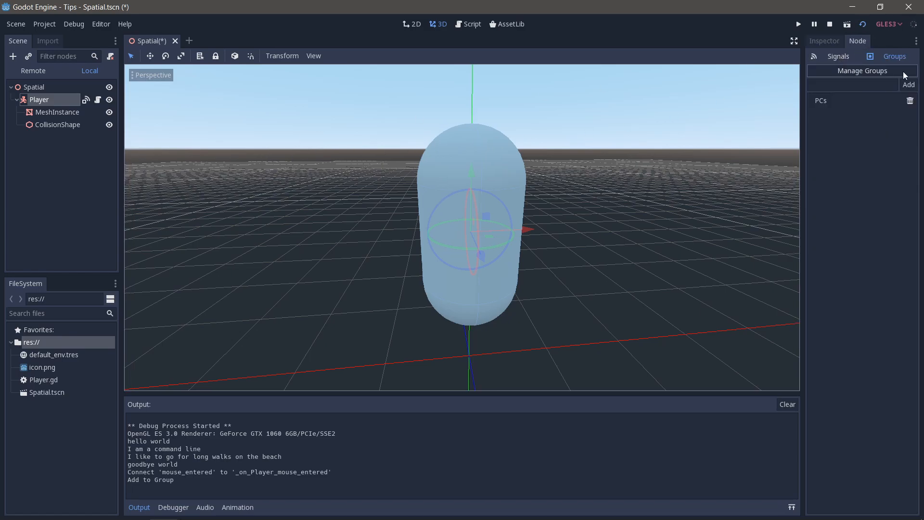
pyautogui.click(817, 41)
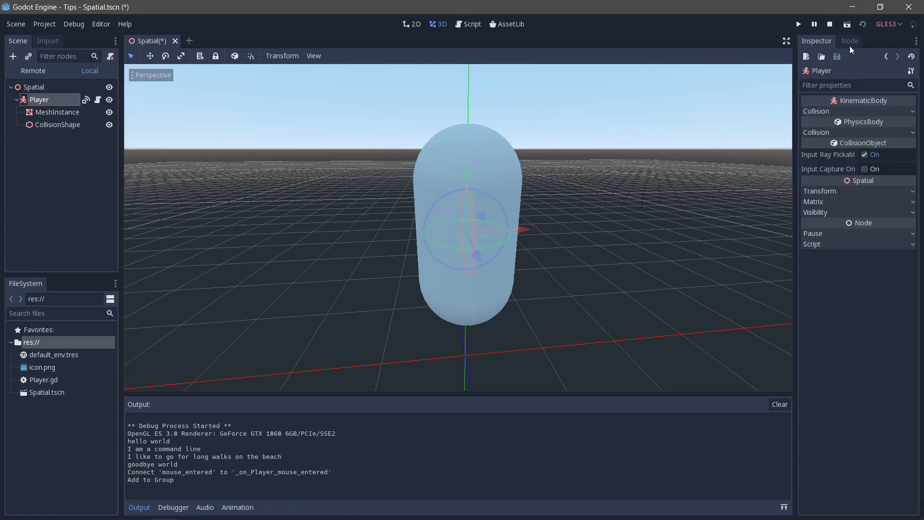
pyautogui.click(472, 24)
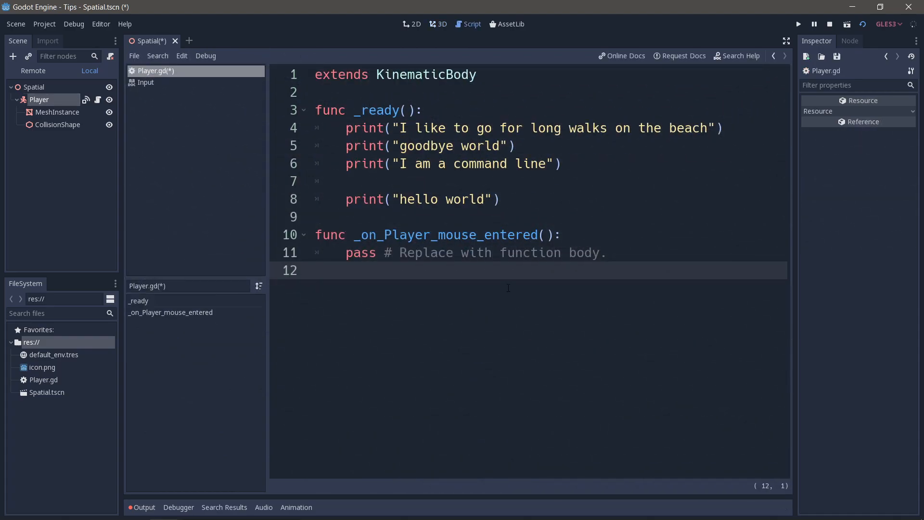